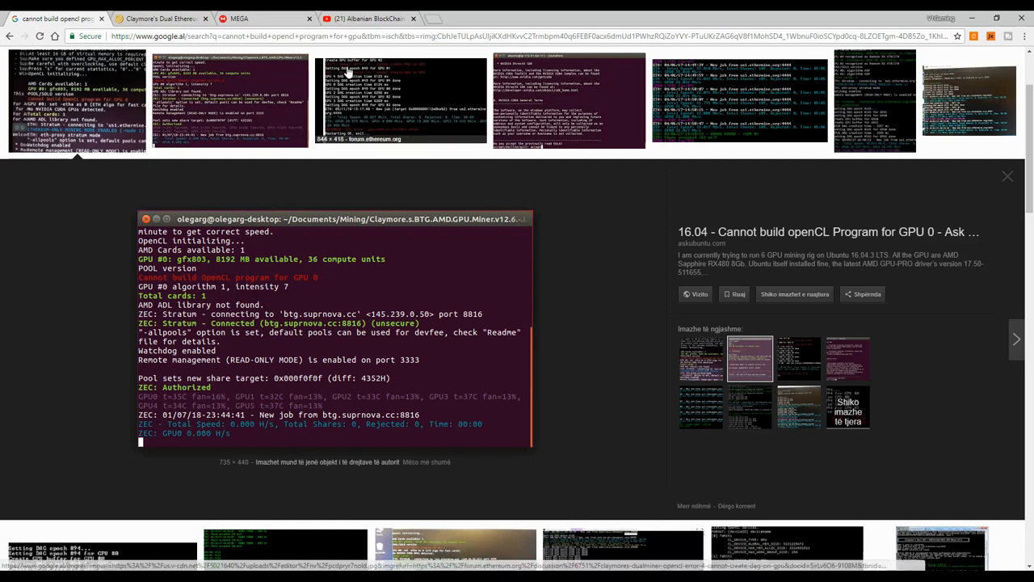
Cycle through the YouTube and Google Images tabs, then show the Claymore miner forum thread
{"action": "left_click", "coordinate": [364, 18]}
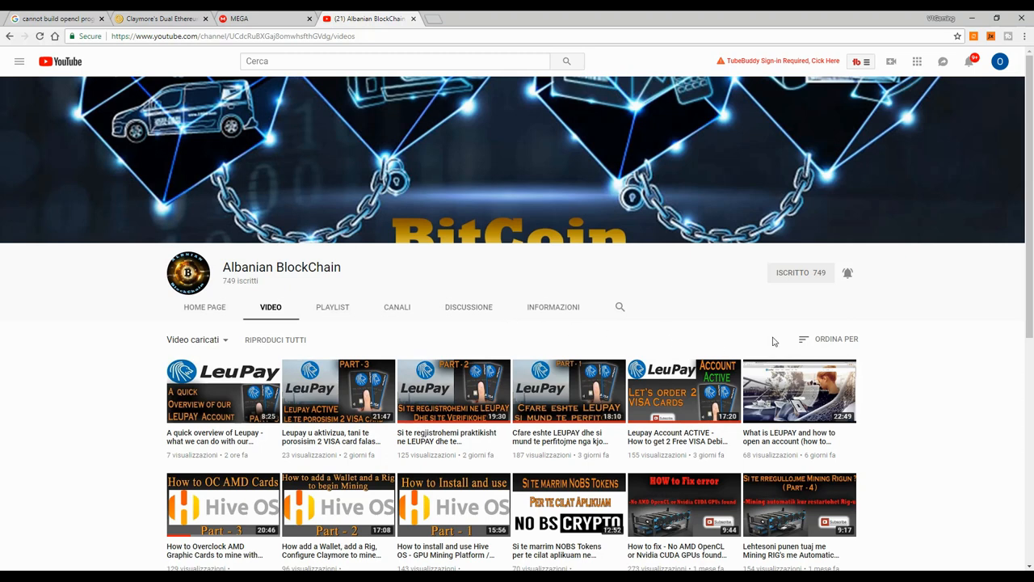
{"action": "mouse_move", "coordinate": [848, 288]}
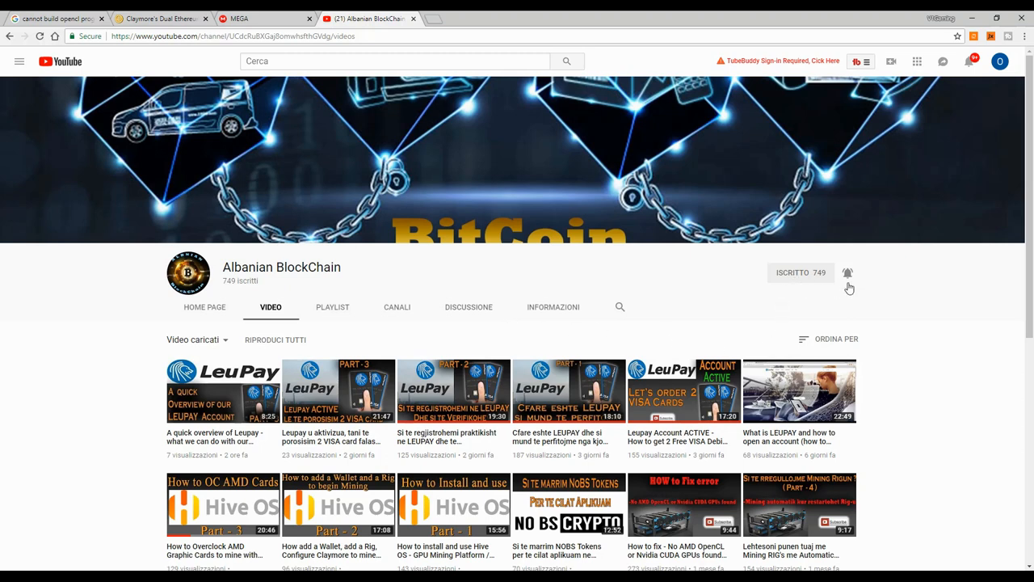
{"action": "mouse_move", "coordinate": [427, 327]}
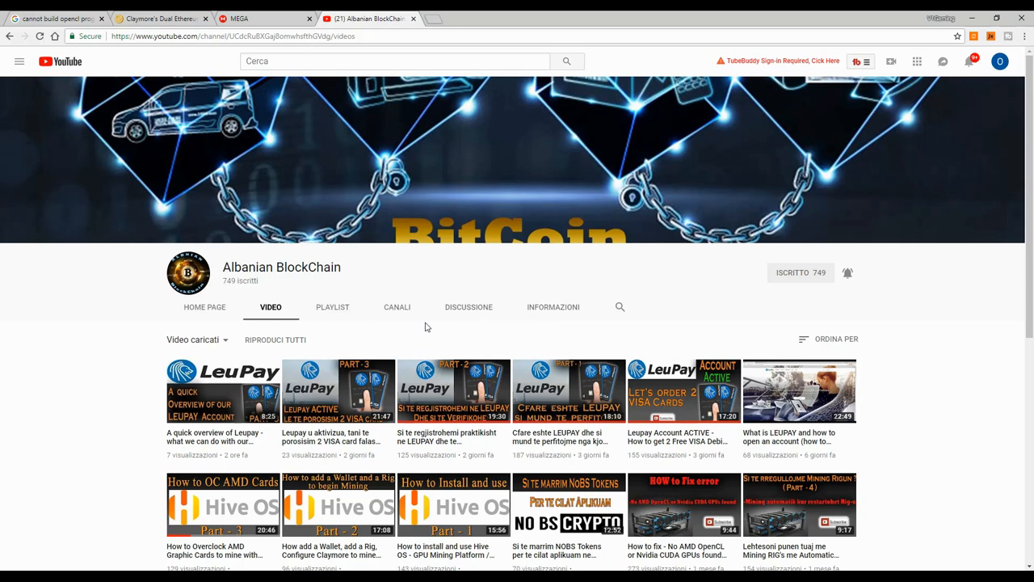
{"action": "mouse_move", "coordinate": [414, 325]}
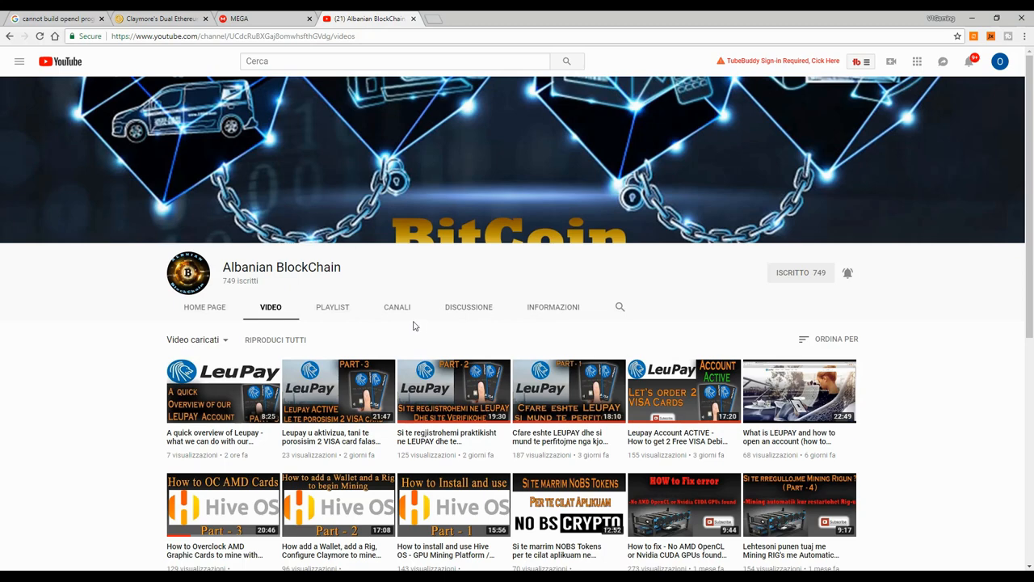
{"action": "left_click", "coordinate": [53, 17]}
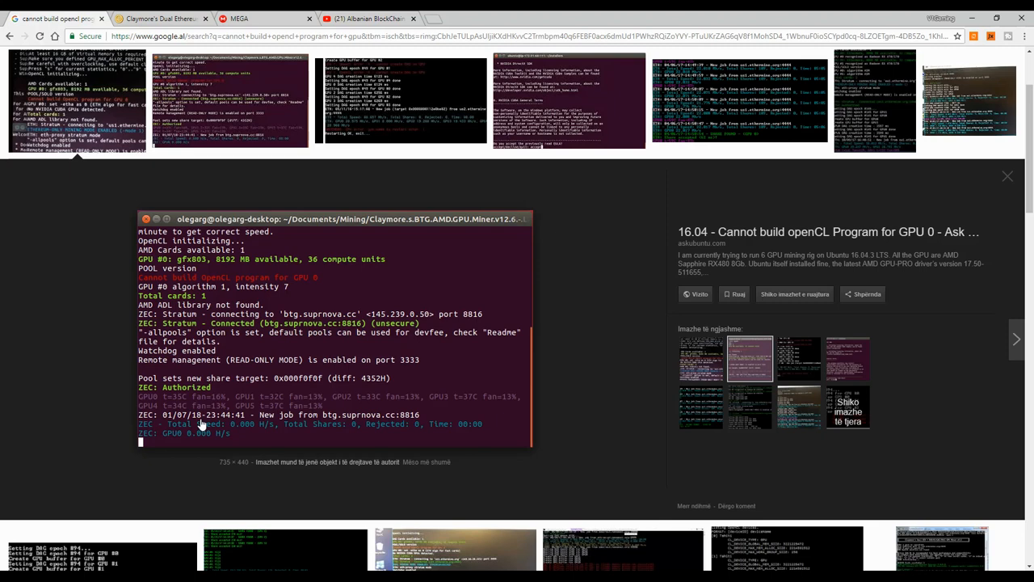
{"action": "mouse_move", "coordinate": [205, 301]}
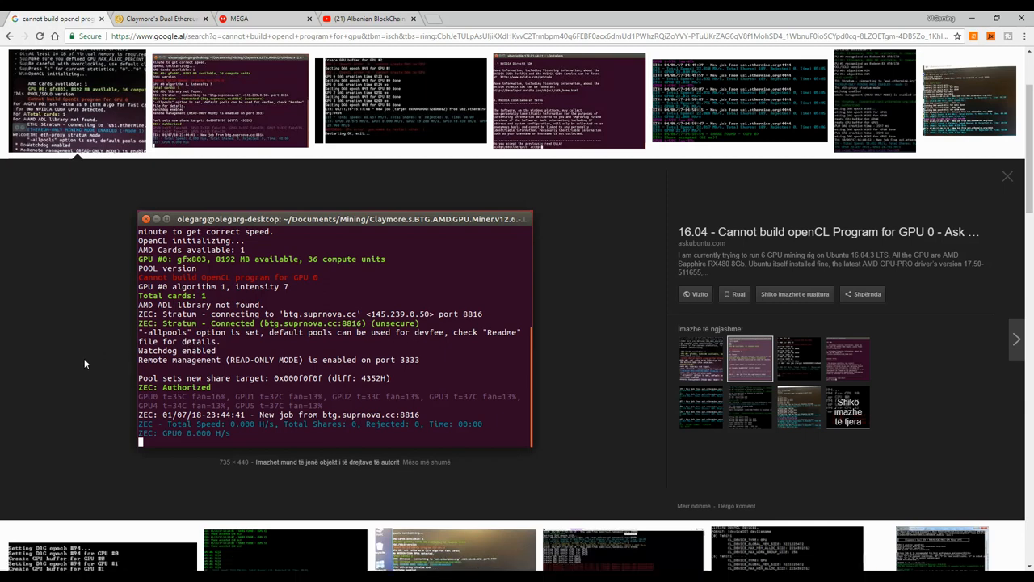
{"action": "mouse_move", "coordinate": [118, 371]}
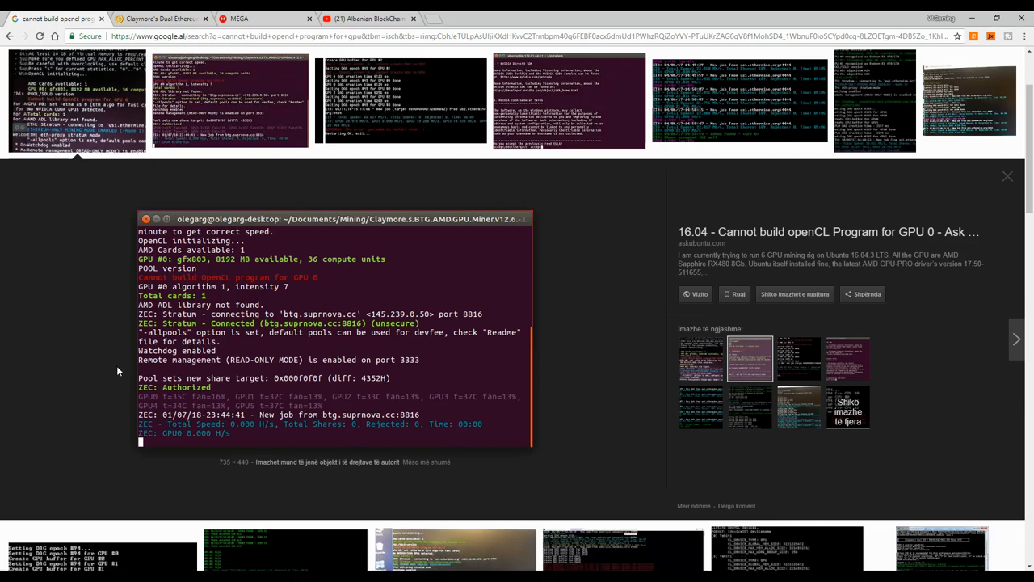
{"action": "mouse_move", "coordinate": [131, 125]}
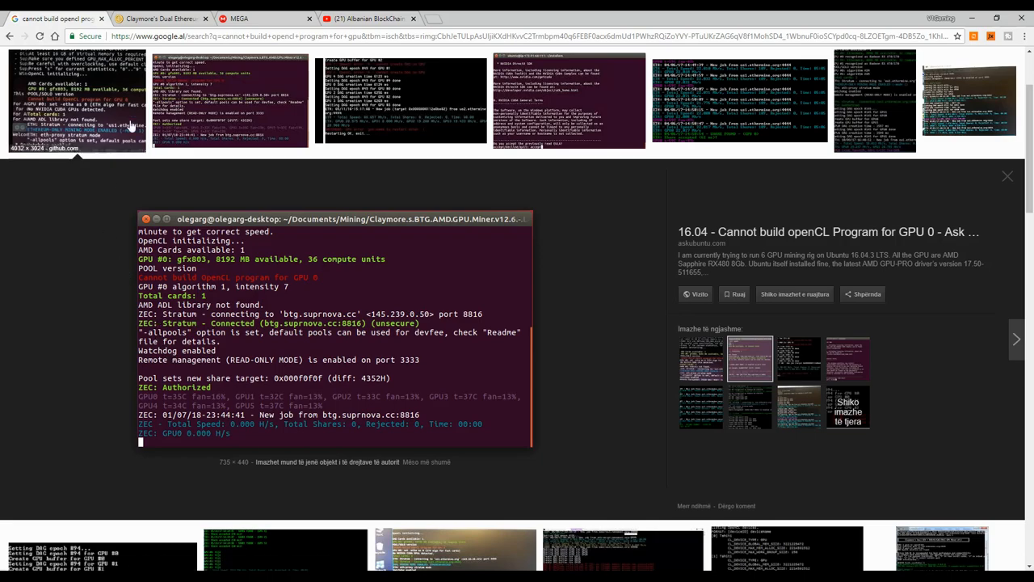
{"action": "left_click", "coordinate": [158, 17]}
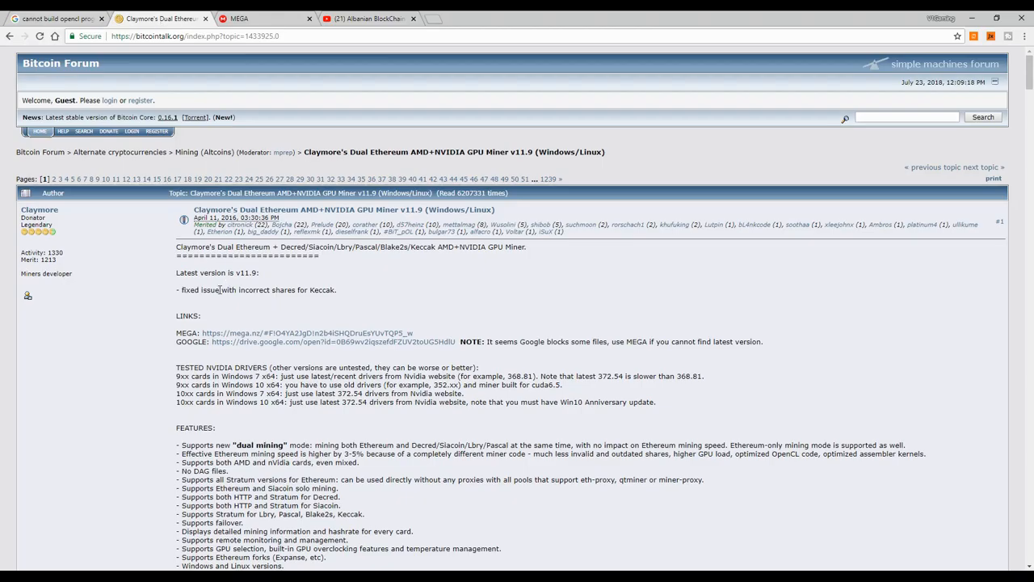
{"action": "mouse_move", "coordinate": [283, 313]}
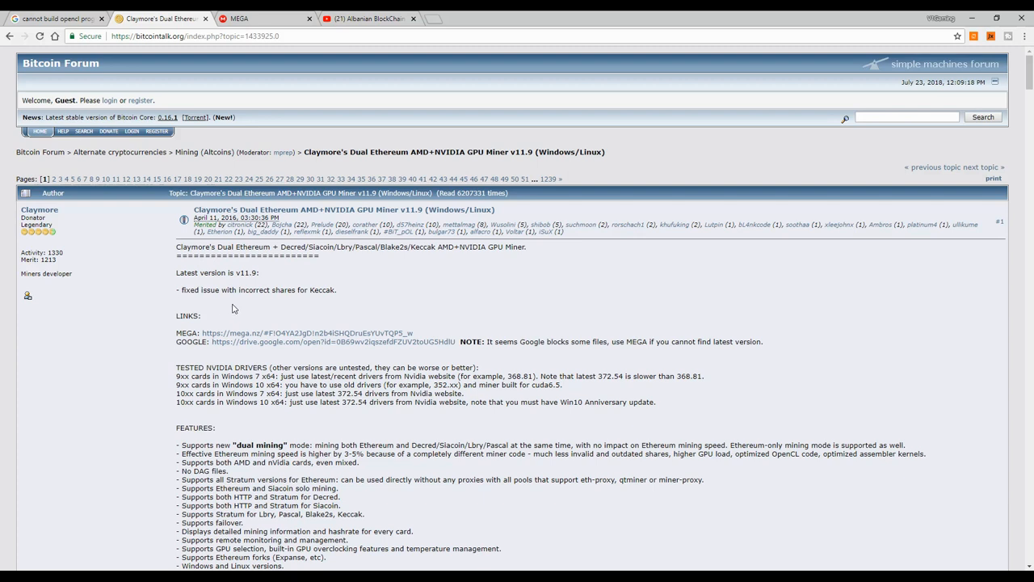
{"action": "mouse_move", "coordinate": [204, 323]}
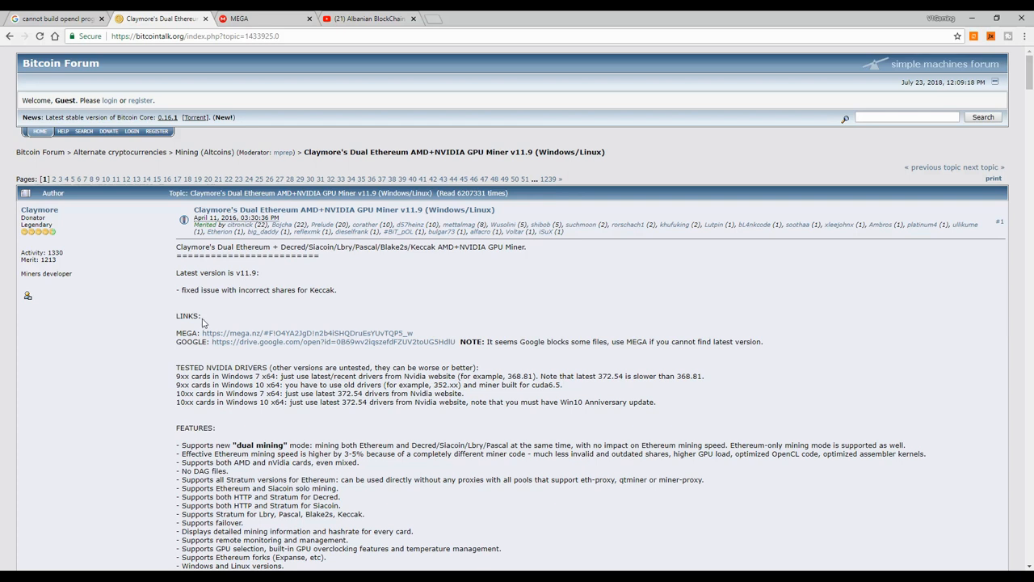
{"action": "mouse_move", "coordinate": [259, 337]}
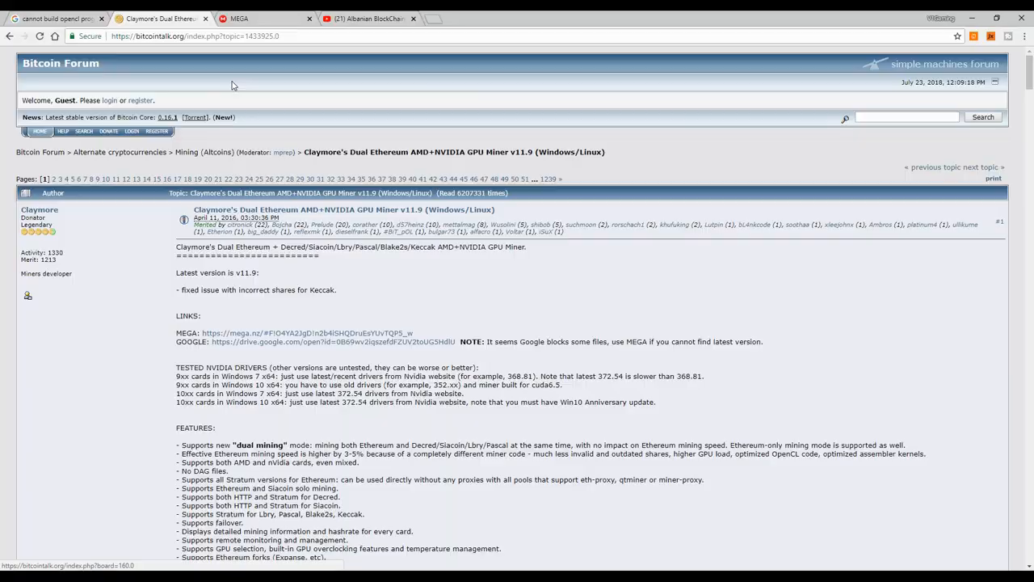
Open the Claymore folder on MEGA and bring up download options for the v11.9 Catalyst/CUDA zip
{"action": "left_click", "coordinate": [307, 333]}
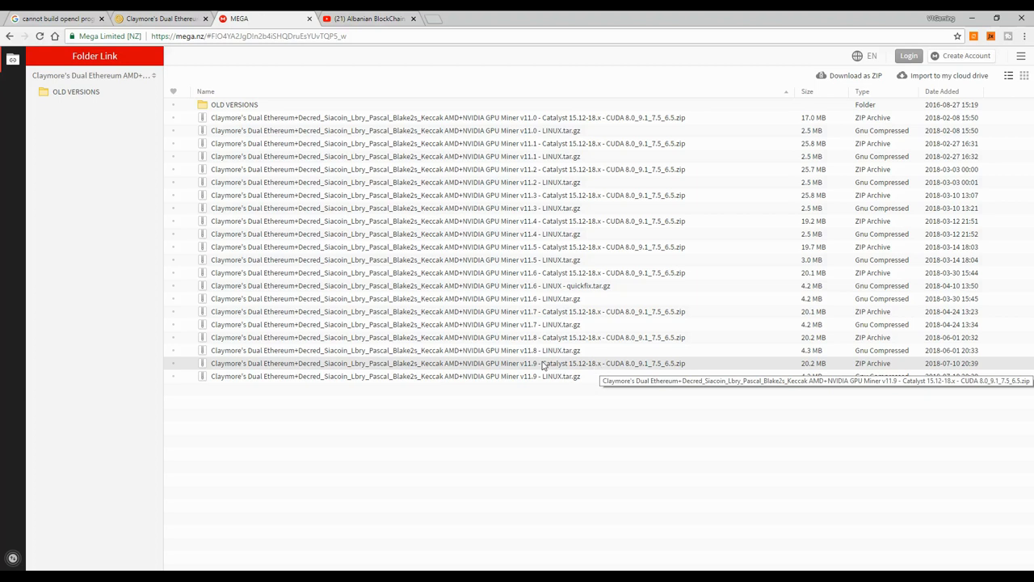
{"action": "mouse_move", "coordinate": [557, 372]}
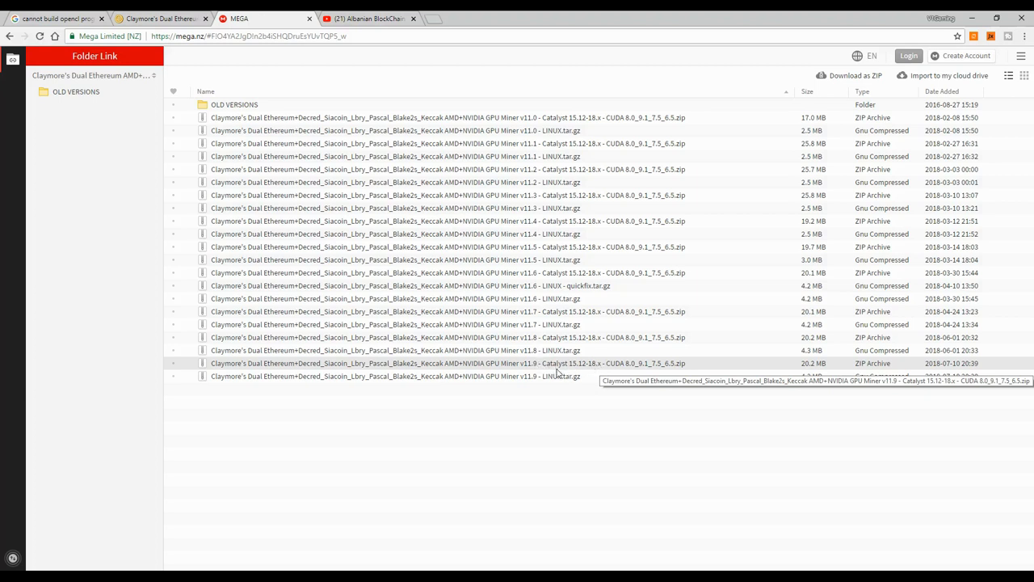
{"action": "mouse_move", "coordinate": [552, 376]}
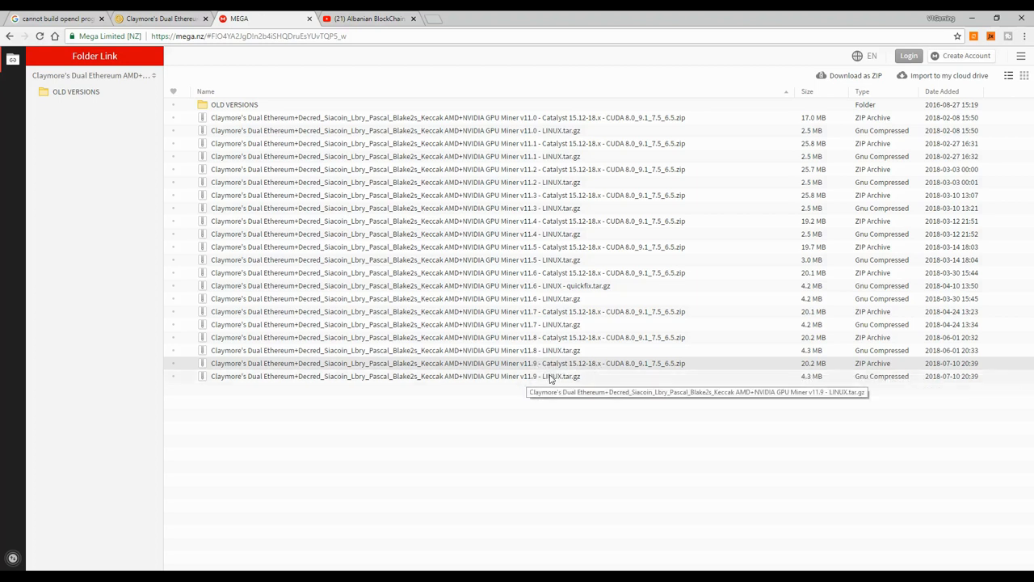
{"action": "right_click", "coordinate": [396, 363]}
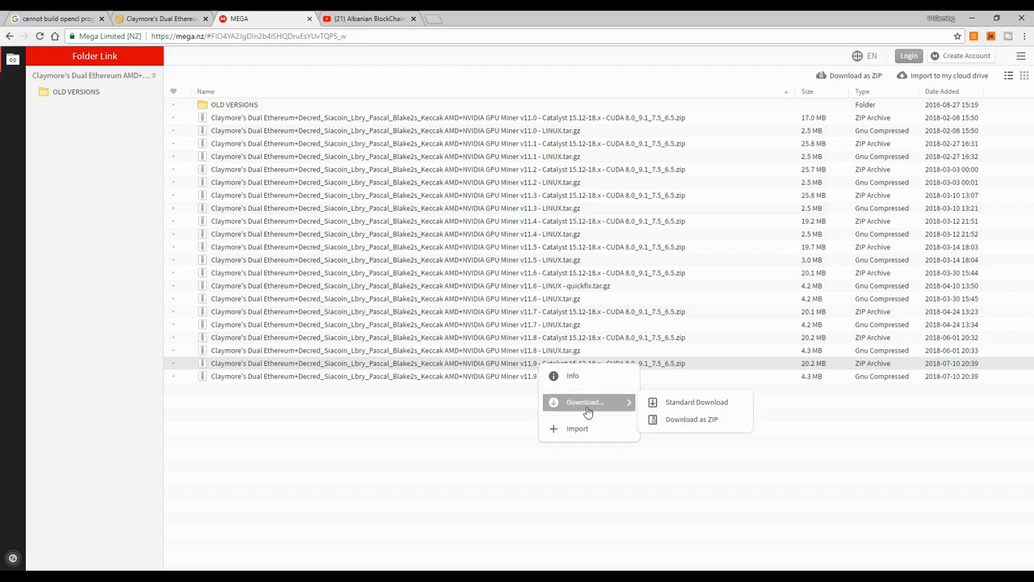
{"action": "mouse_move", "coordinate": [692, 419]}
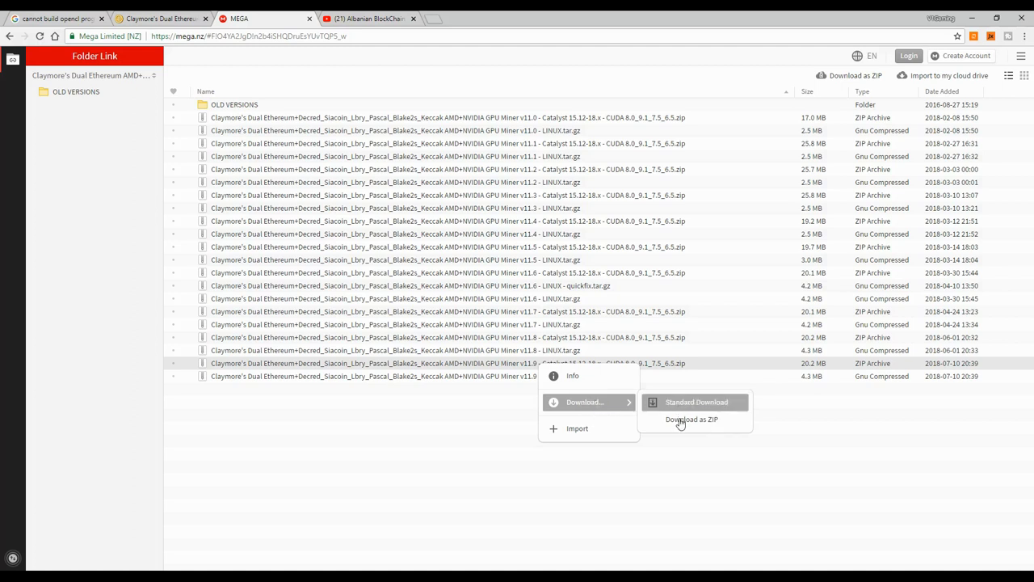
{"action": "mouse_move", "coordinate": [618, 395]}
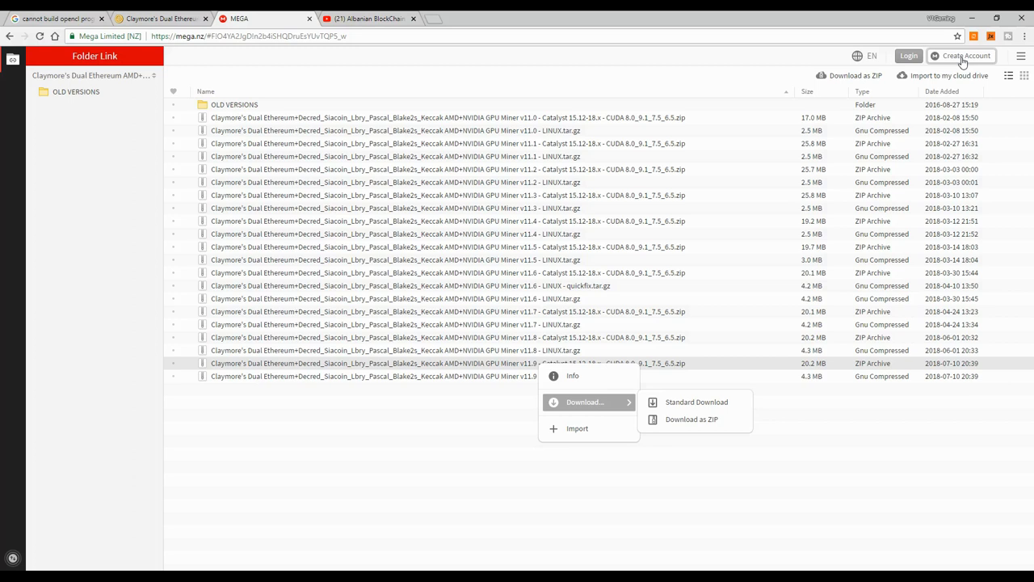
{"action": "mouse_move", "coordinate": [517, 368]}
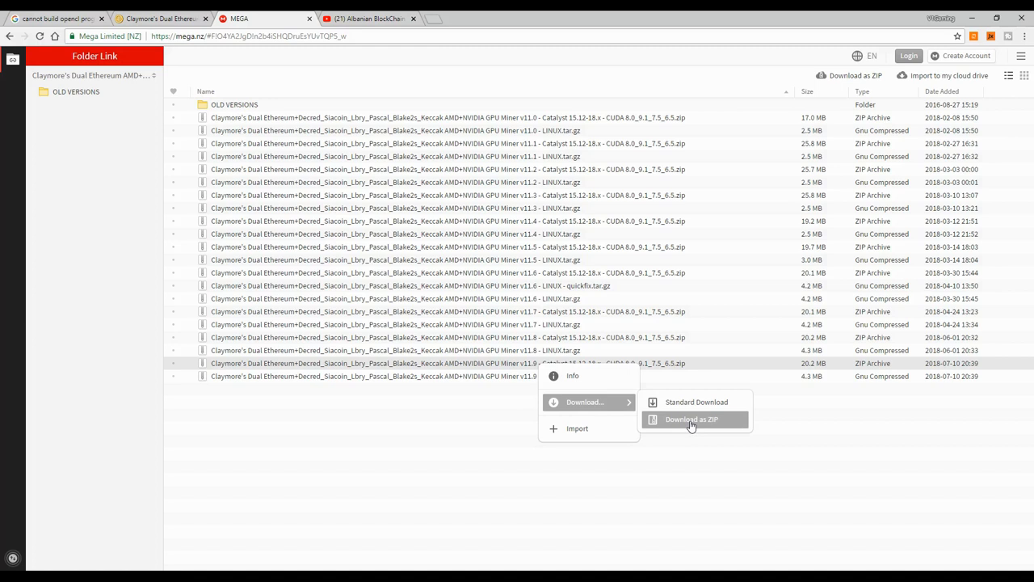
{"action": "mouse_move", "coordinate": [441, 402]}
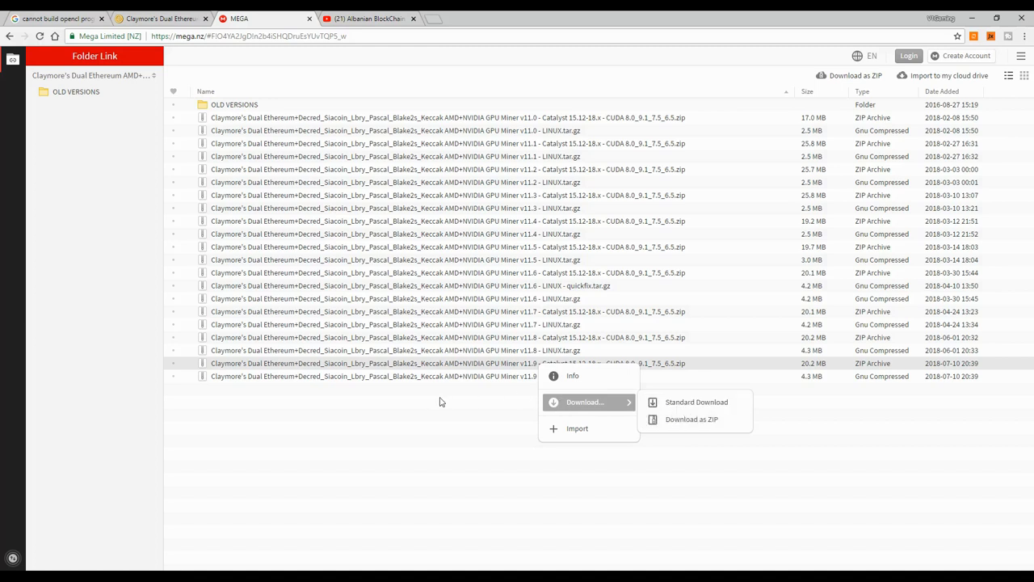
{"action": "mouse_move", "coordinate": [364, 487]}
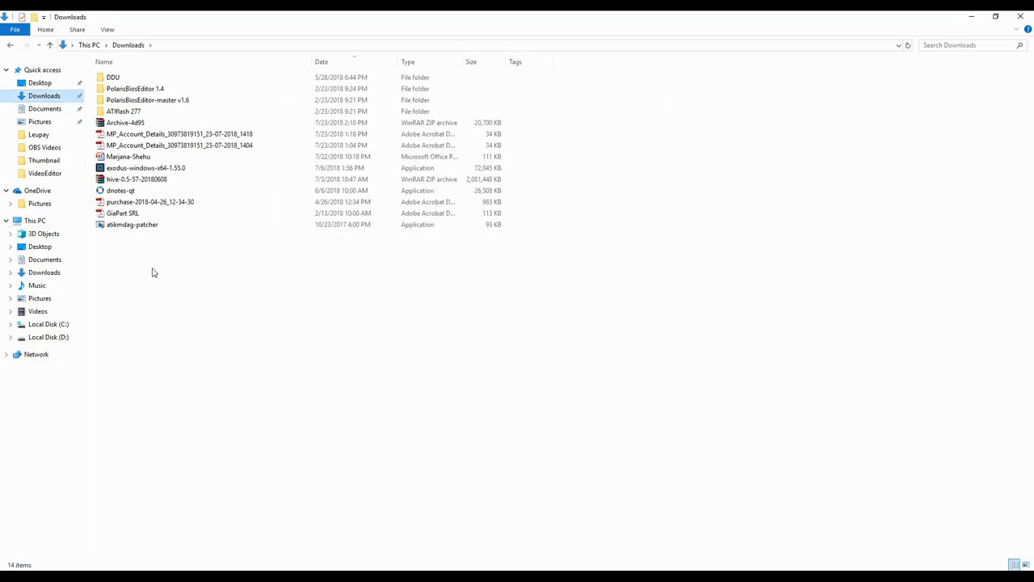
Open Archive-4d95 and its inner zip in WinRAR, dismiss the nag, and extract the folder into Downloads
{"action": "left_click", "coordinate": [125, 122]}
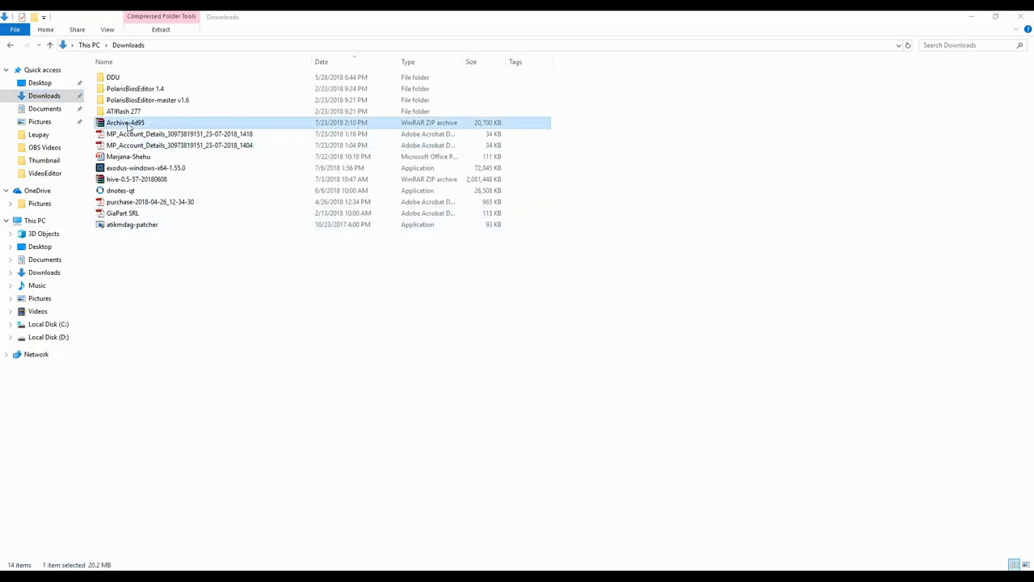
{"action": "double_click", "coordinate": [125, 122]}
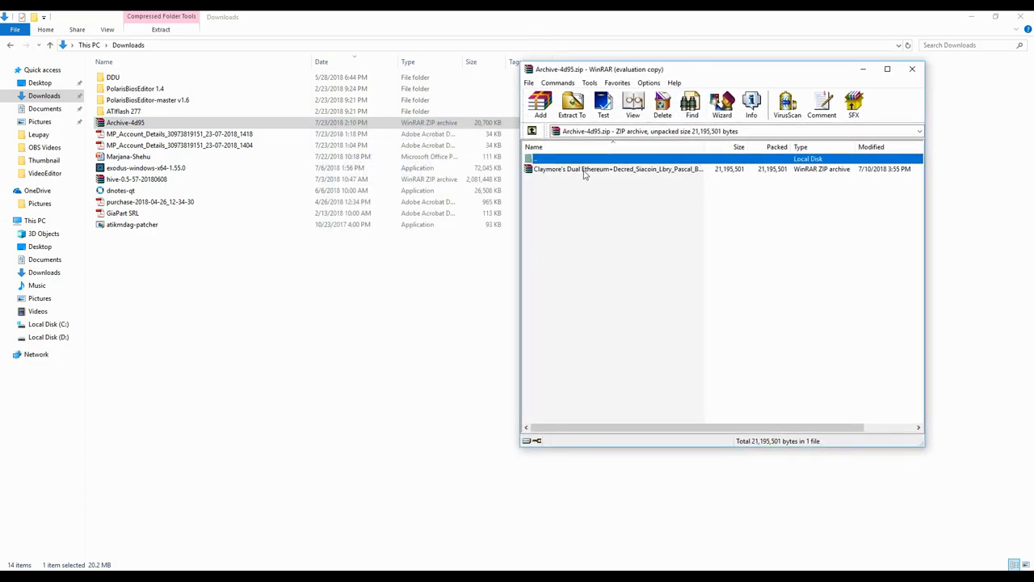
{"action": "double_click", "coordinate": [618, 169]}
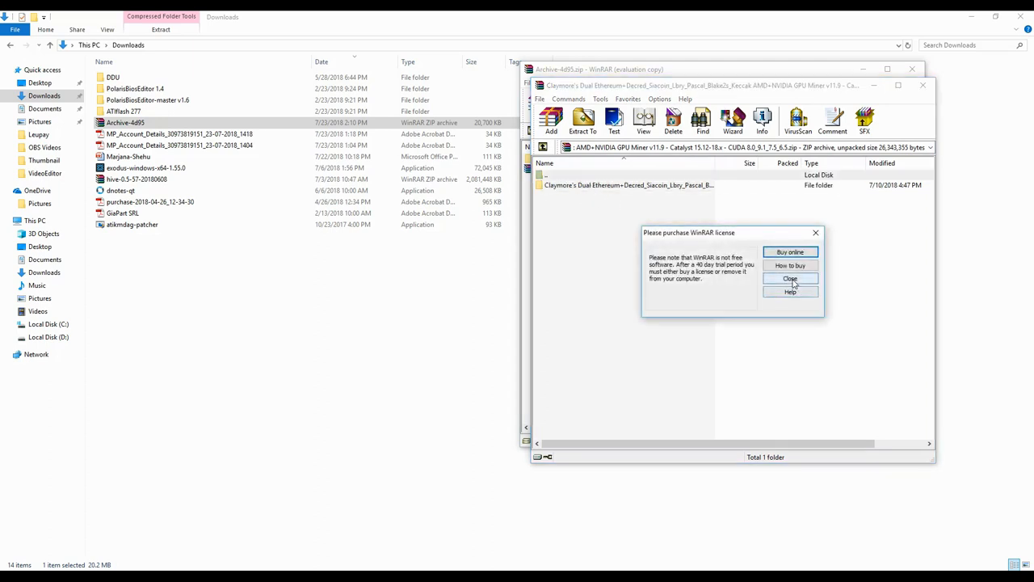
{"action": "left_click", "coordinate": [789, 279]}
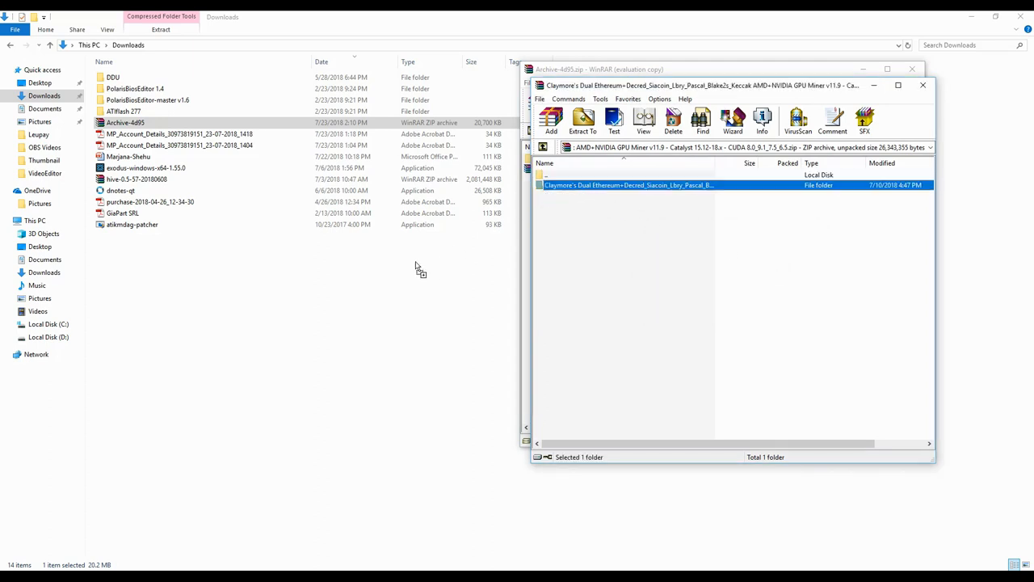
{"action": "left_click", "coordinate": [582, 119]}
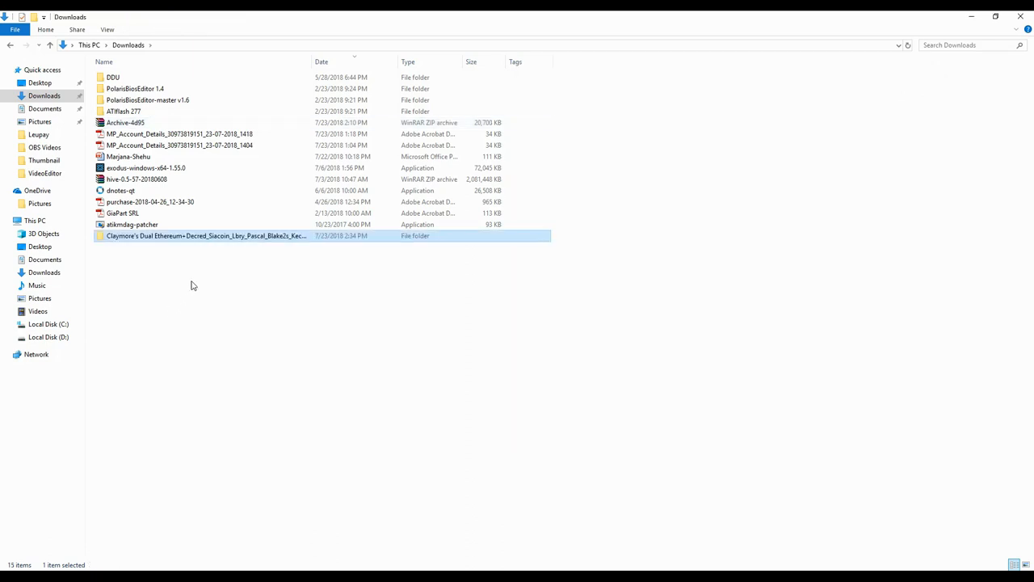
{"action": "mouse_move", "coordinate": [191, 240]}
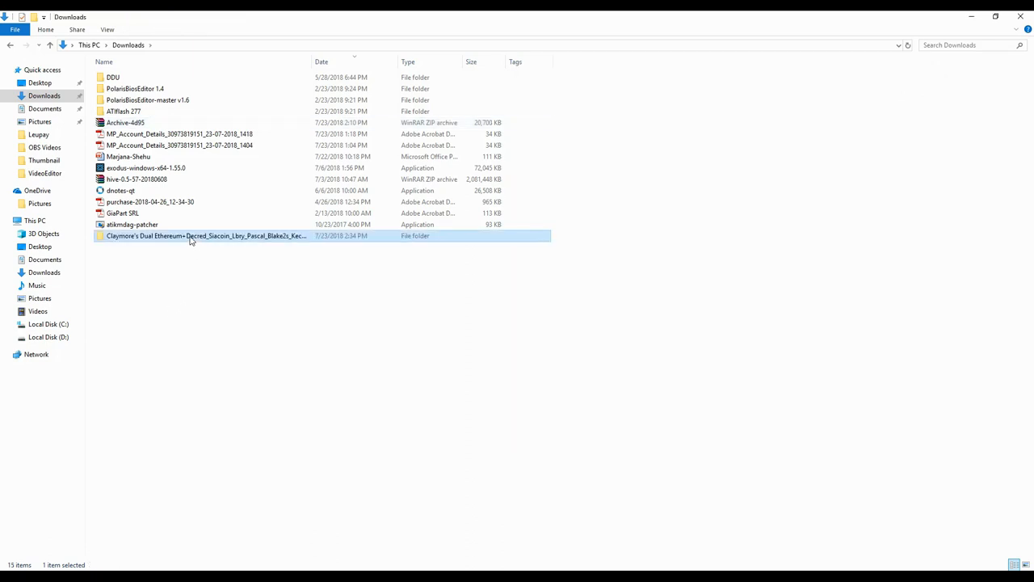
Rename the extracted miner folder to "Claymore's Dual v11.9"
{"action": "right_click", "coordinate": [191, 235]}
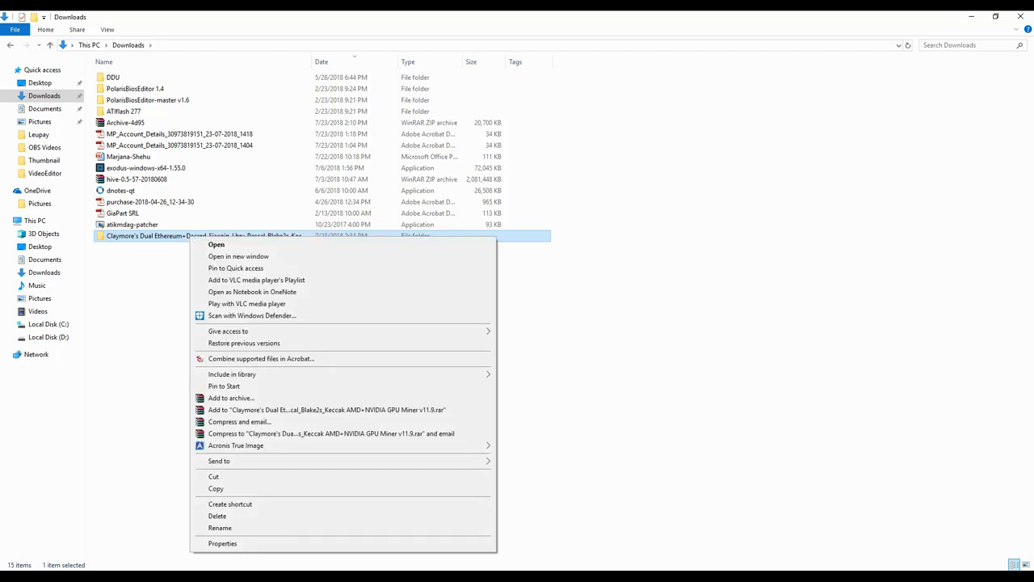
{"action": "left_click", "coordinate": [220, 528]}
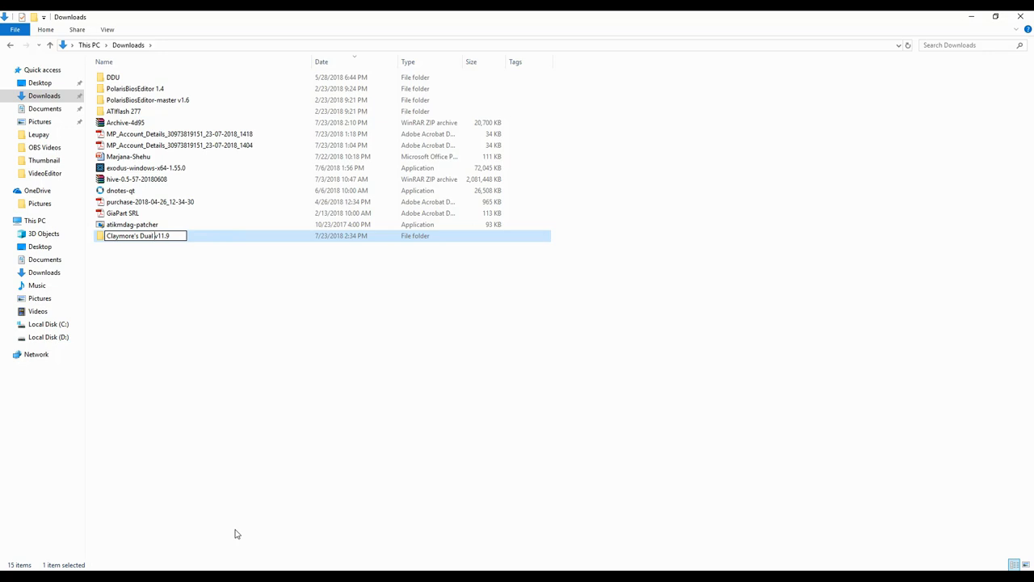
{"action": "mouse_move", "coordinate": [163, 334]}
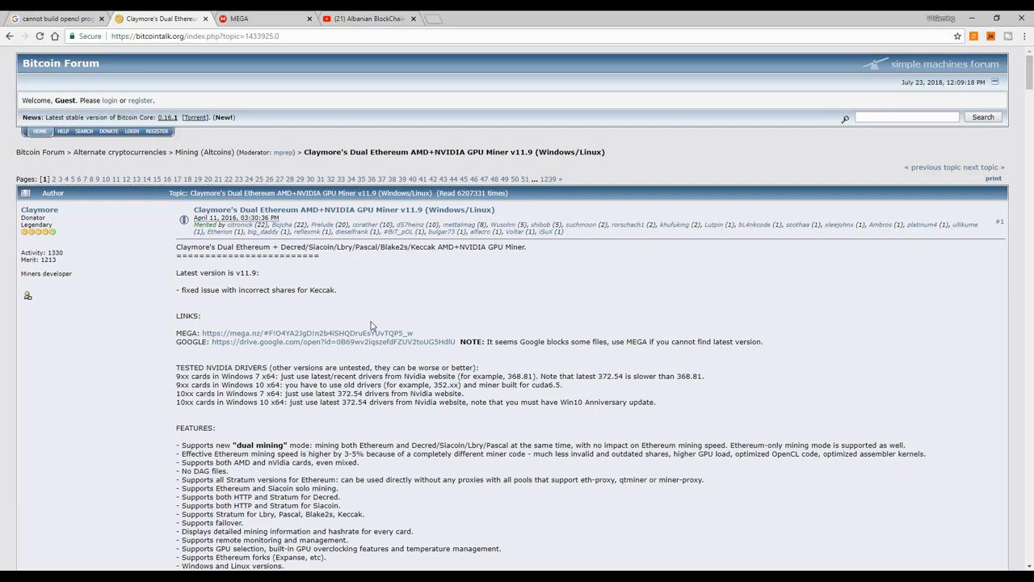
Scroll the Claymore thread down to the GPU_FORCE_64BIT_PTR environment variable list
{"action": "scroll", "scroll_direction": "down", "scroll_amount": 3}
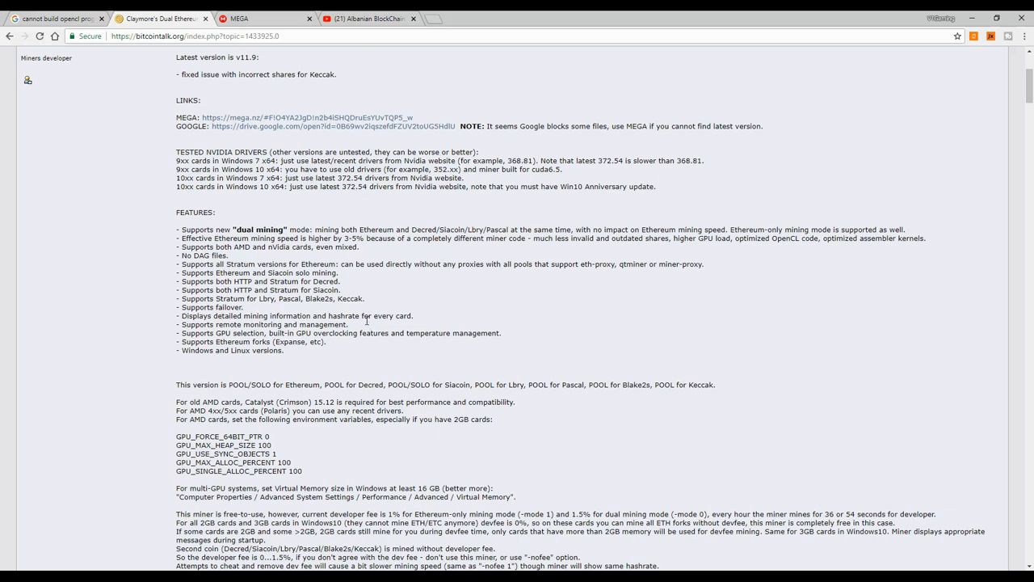
{"action": "scroll", "scroll_direction": "down", "scroll_amount": 3}
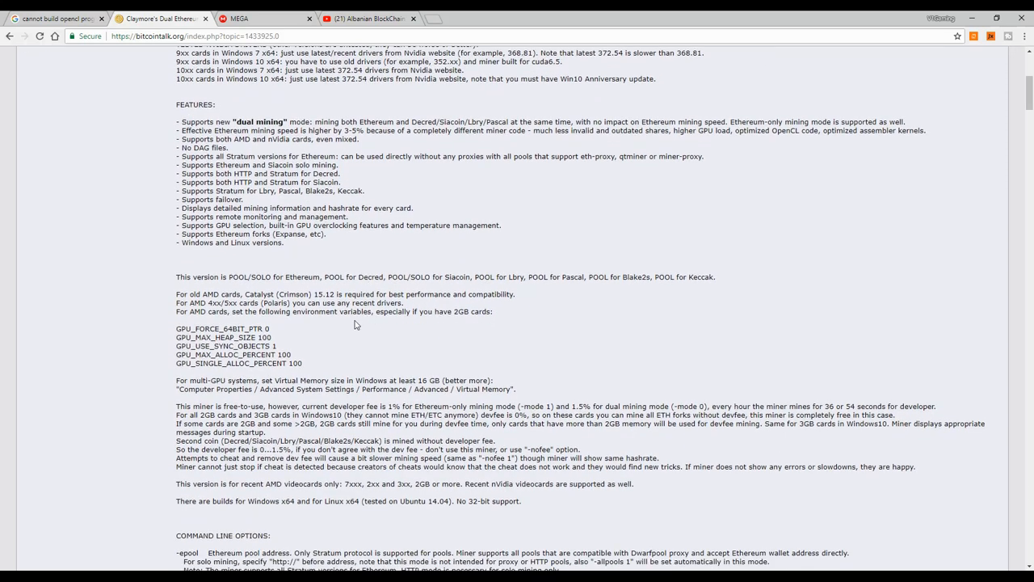
{"action": "mouse_move", "coordinate": [320, 360]}
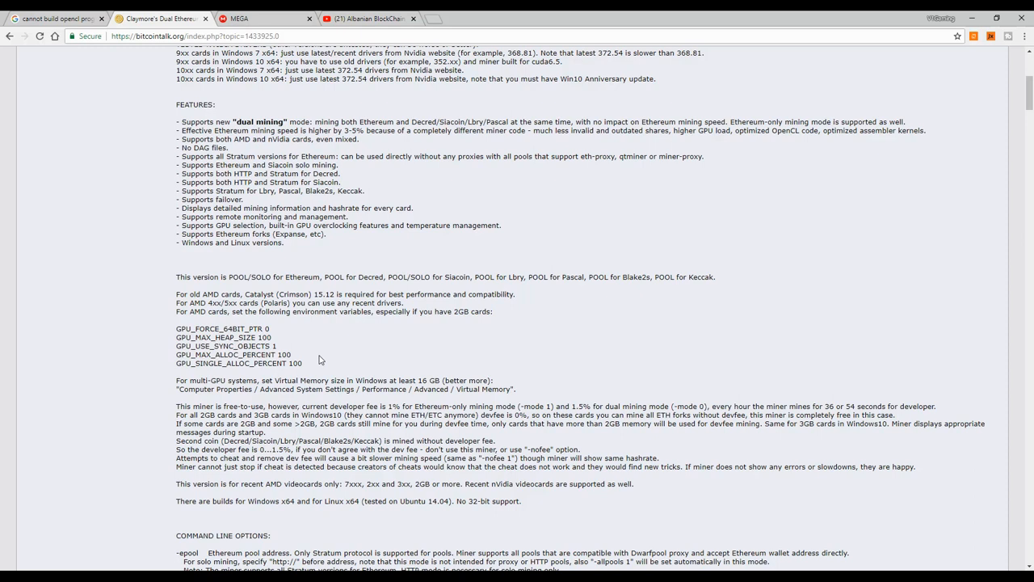
{"action": "mouse_move", "coordinate": [324, 377]}
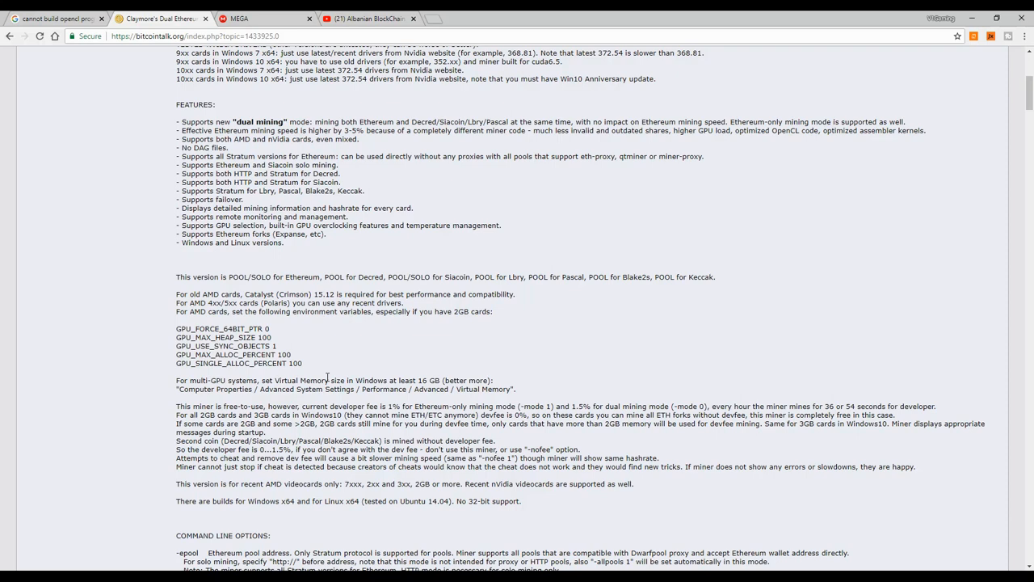
{"action": "mouse_move", "coordinate": [223, 267]}
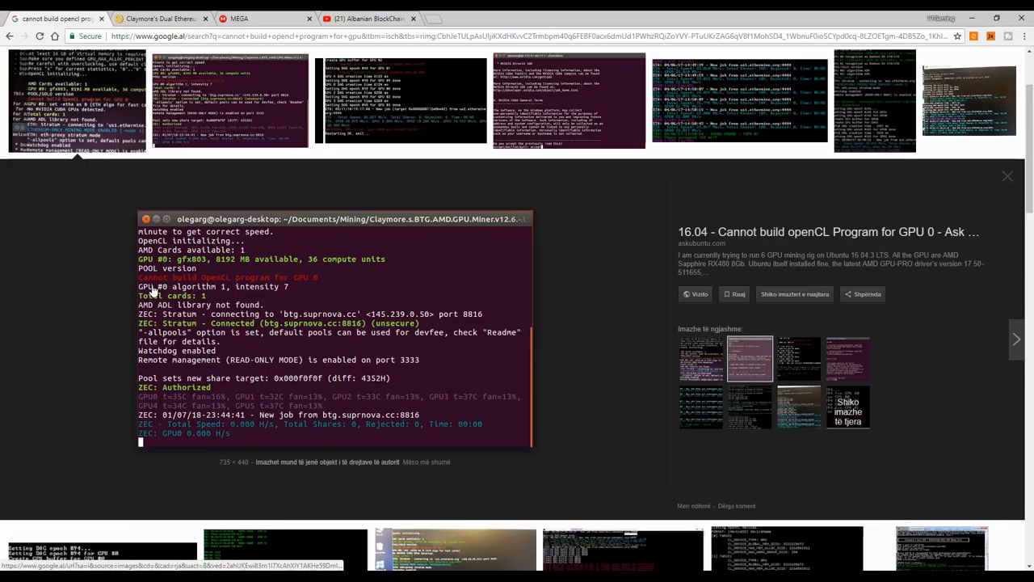
{"action": "mouse_move", "coordinate": [269, 289]}
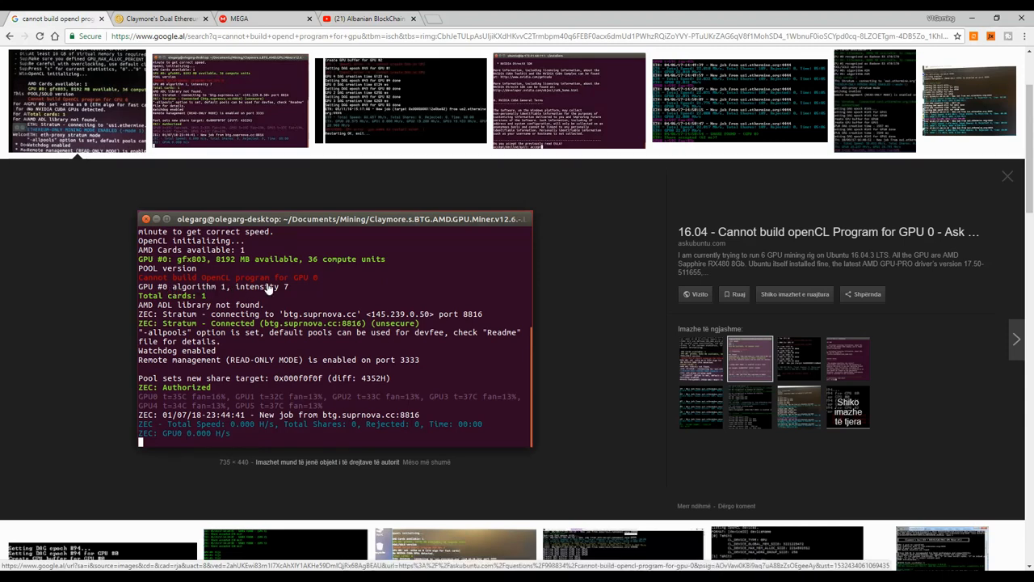
{"action": "mouse_move", "coordinate": [322, 288]}
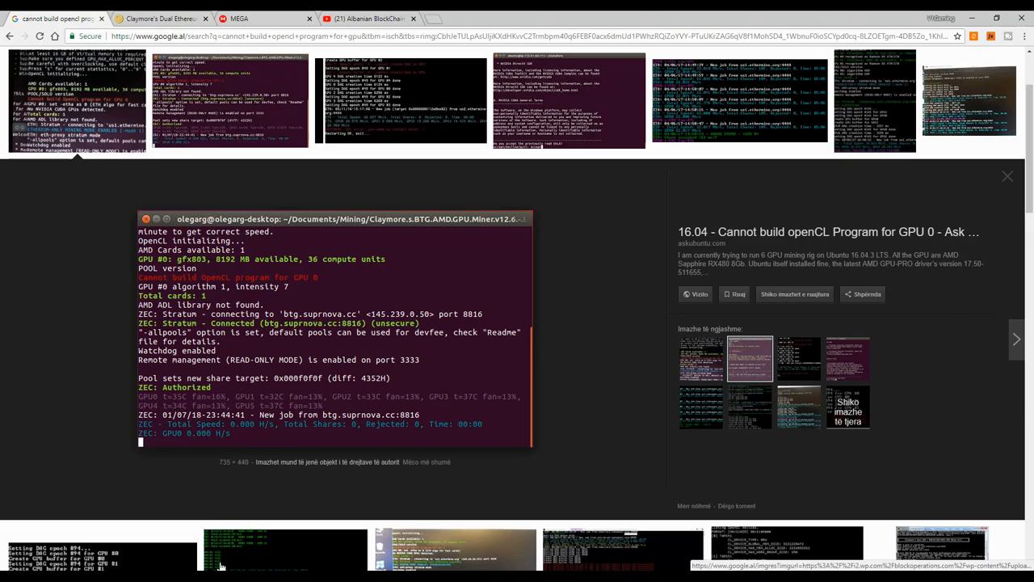
Switch from the Google Images tab back to the Claymore's Dual Ethereum forum thread
{"action": "left_click", "coordinate": [157, 17]}
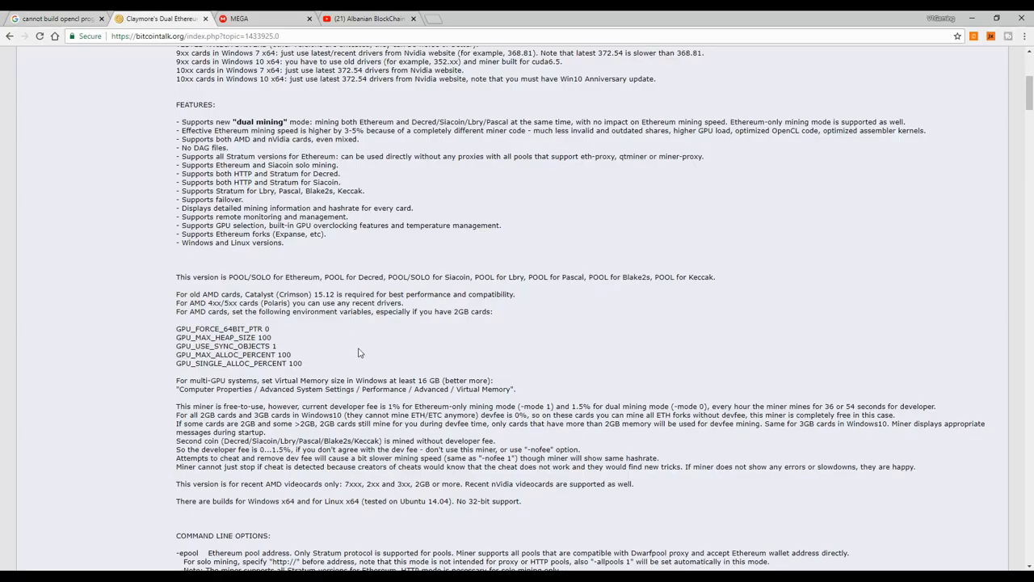
{"action": "scroll", "scroll_direction": "down", "scroll_amount": 3}
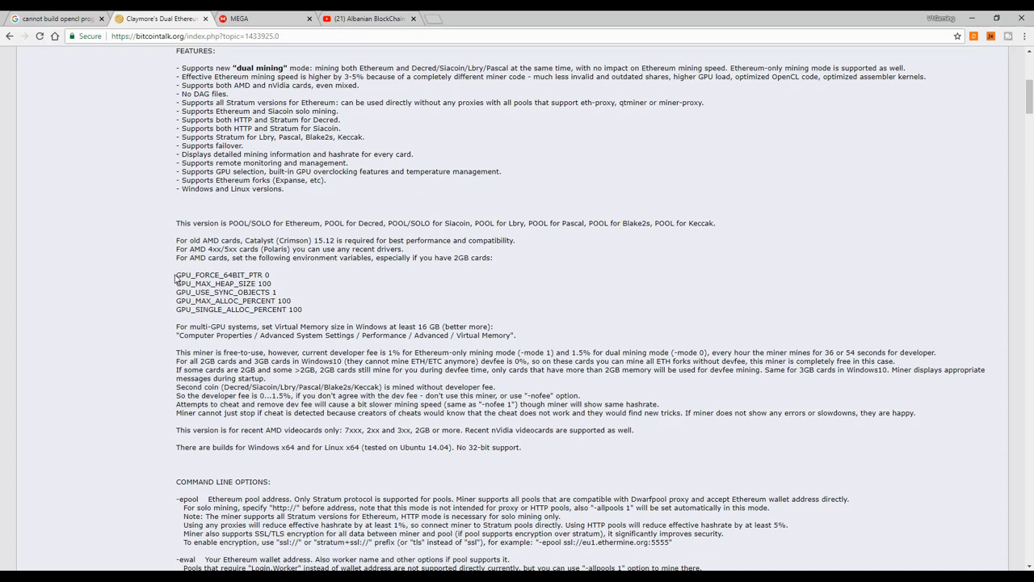
{"action": "mouse_move", "coordinate": [182, 280]}
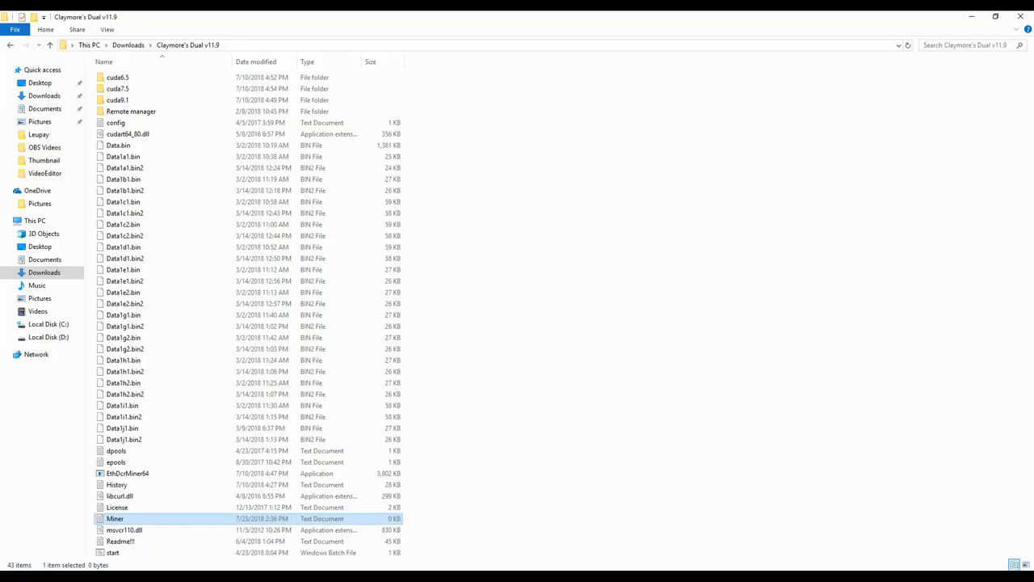
{"action": "mouse_move", "coordinate": [182, 496]}
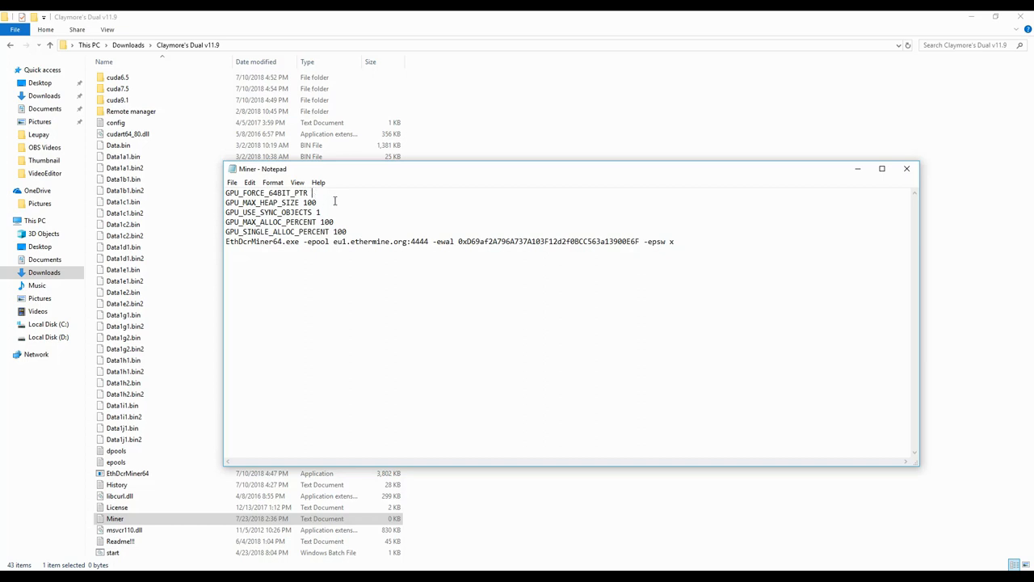
Set GPU_FORCE_64BIT_PTR to 1 in the Miner file and save it
{"action": "type", "text": "1"}
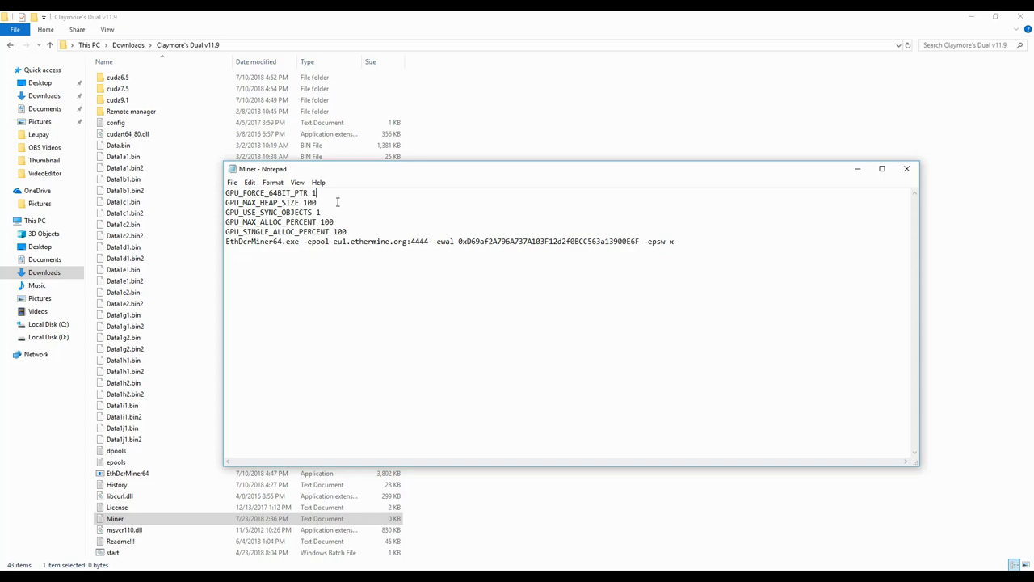
{"action": "left_click", "coordinate": [233, 182]}
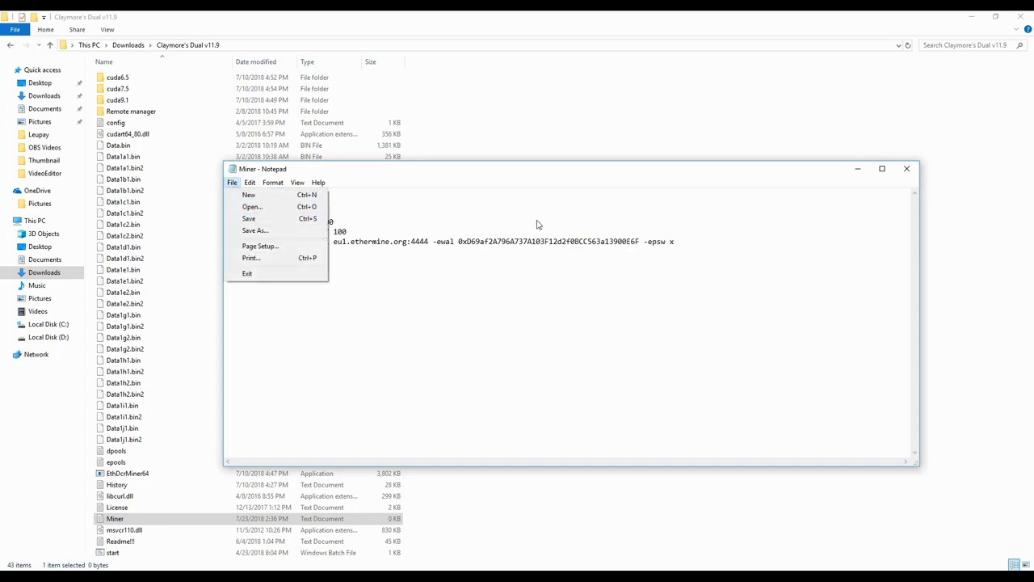
{"action": "mouse_move", "coordinate": [645, 297]}
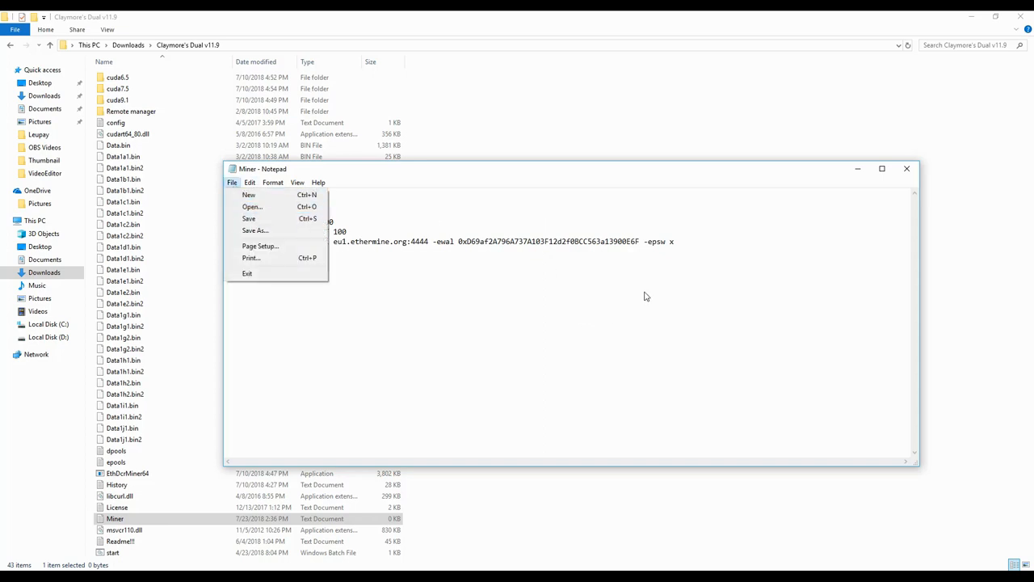
{"action": "left_click", "coordinate": [640, 297]}
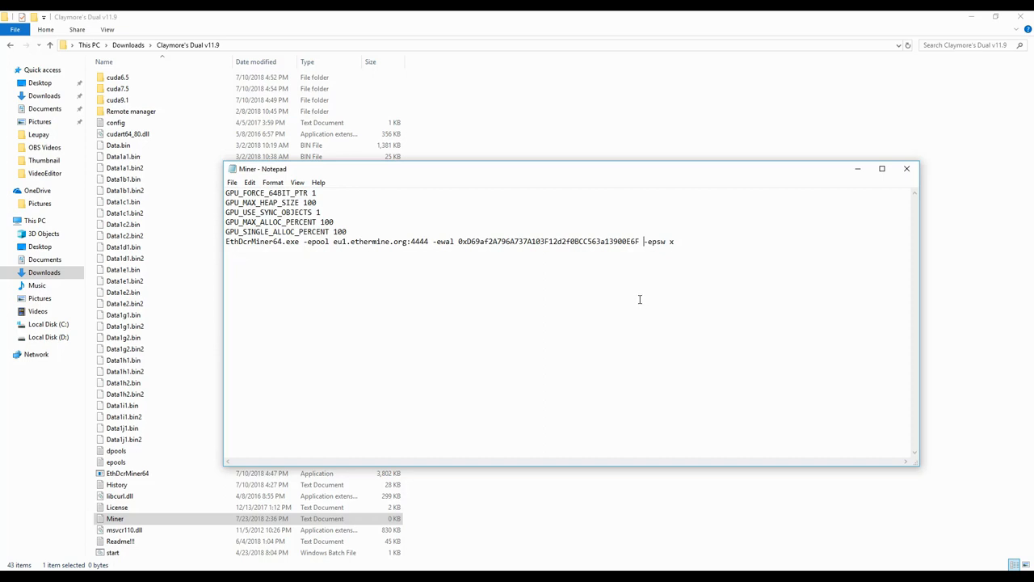
{"action": "mouse_move", "coordinate": [356, 241]}
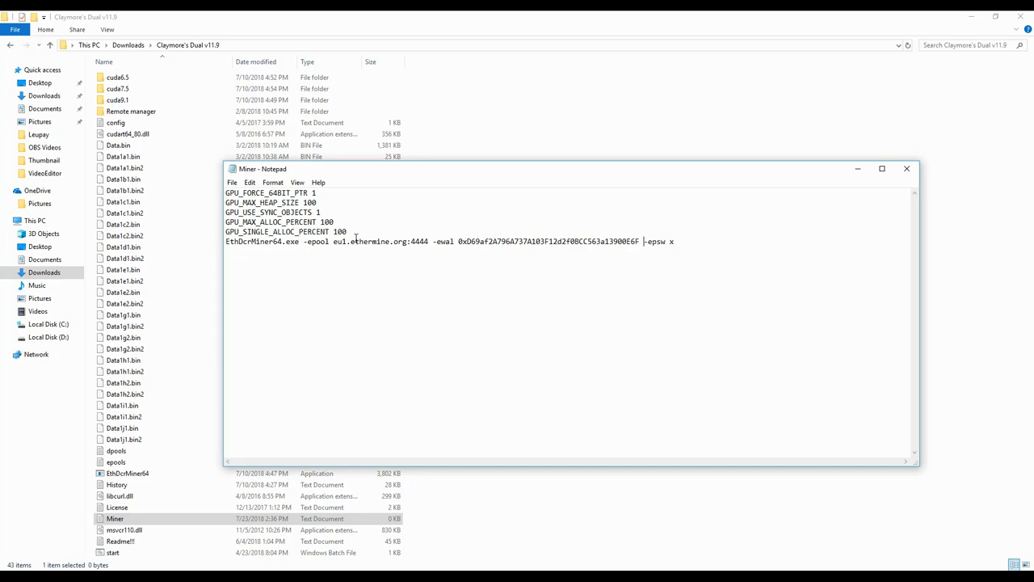
{"action": "mouse_move", "coordinate": [391, 396]}
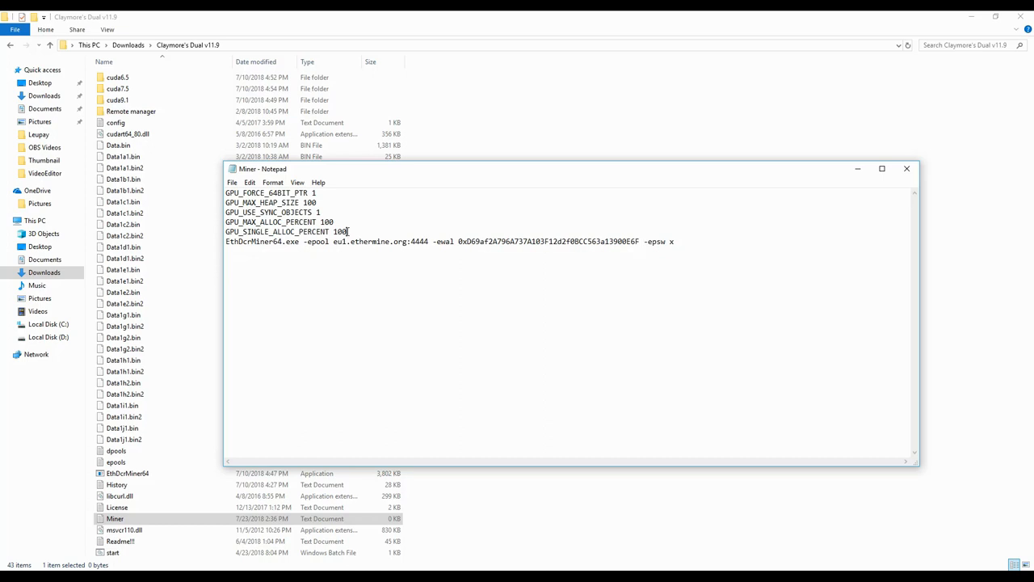
Select and delete the five GPU_ environment variable lines at the top of Miner
{"action": "left_click_drag", "start_coordinate": [350, 232], "coordinate": [224, 192]}
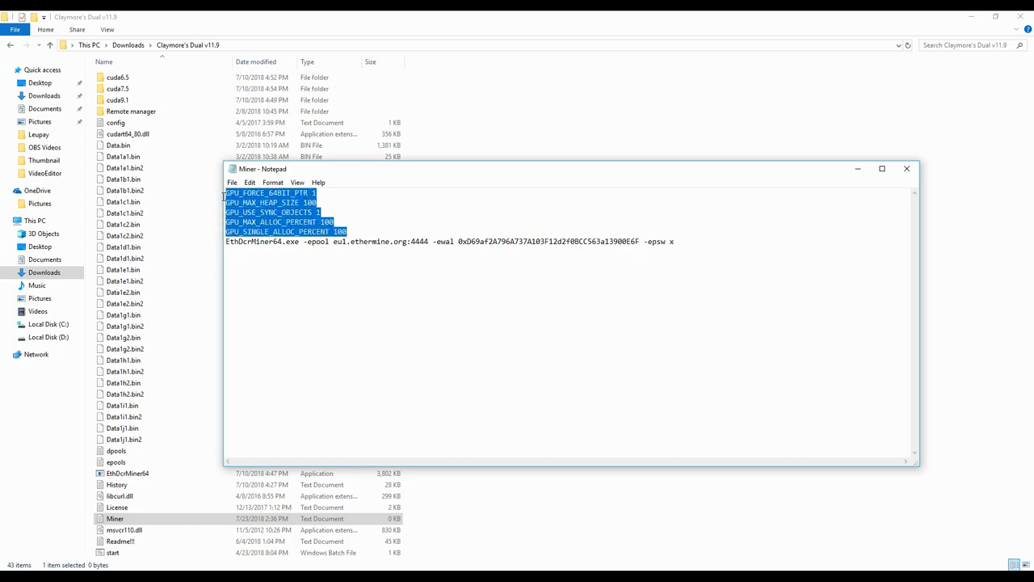
{"action": "key", "text": "Delete"}
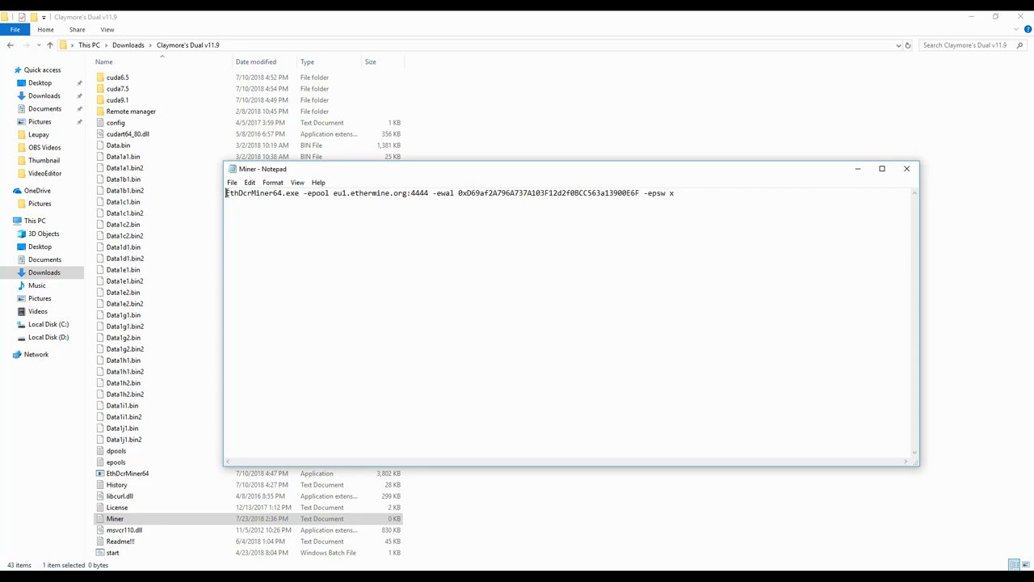
{"action": "mouse_move", "coordinate": [558, 279]}
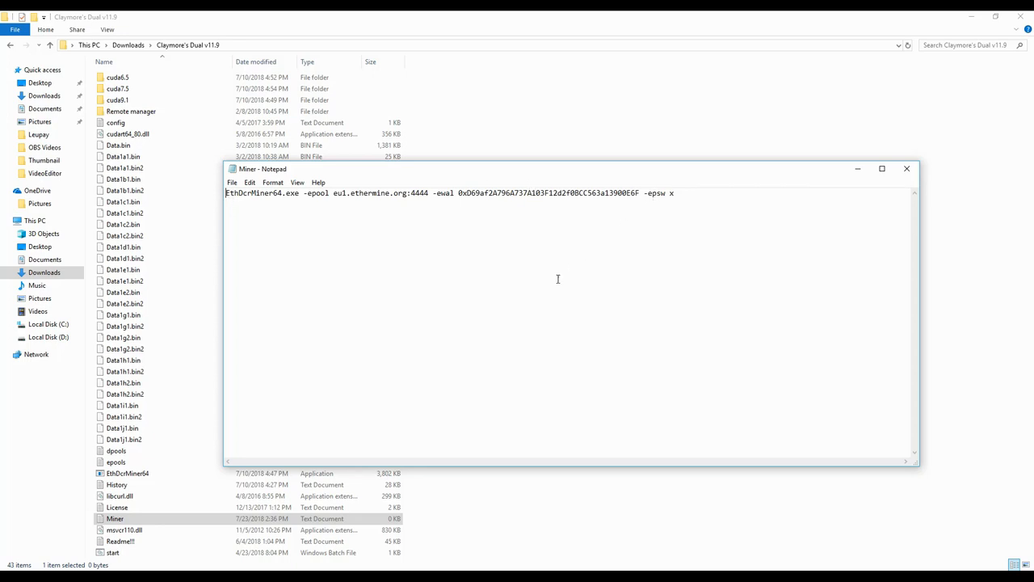
{"action": "mouse_move", "coordinate": [536, 288]}
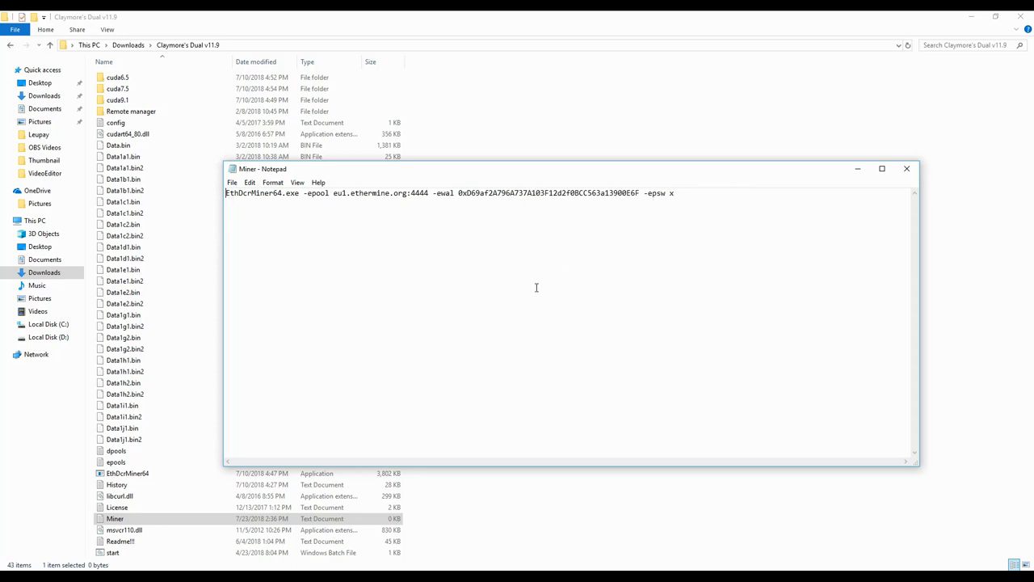
{"action": "mouse_move", "coordinate": [527, 278]}
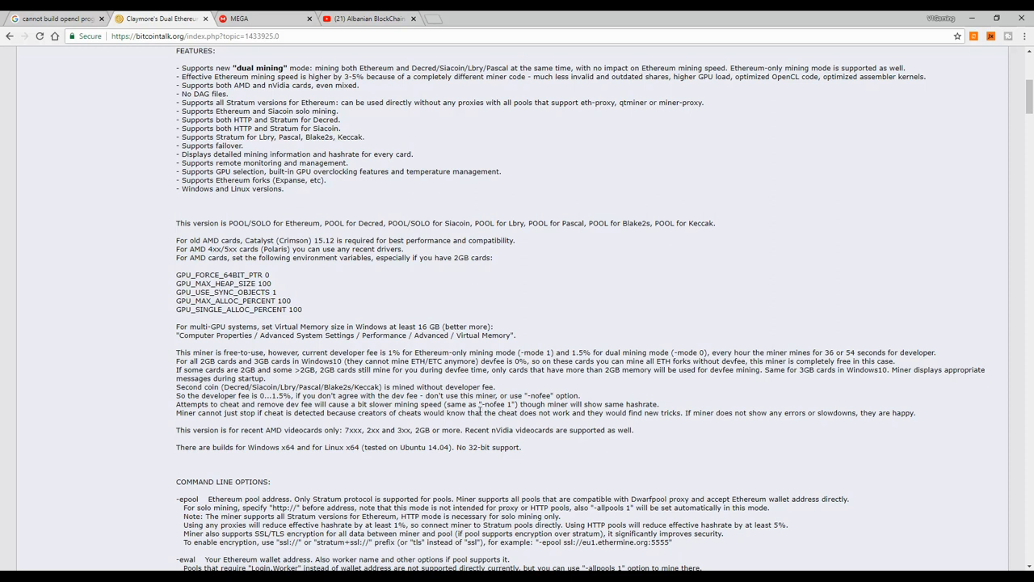
{"action": "mouse_move", "coordinate": [466, 484]}
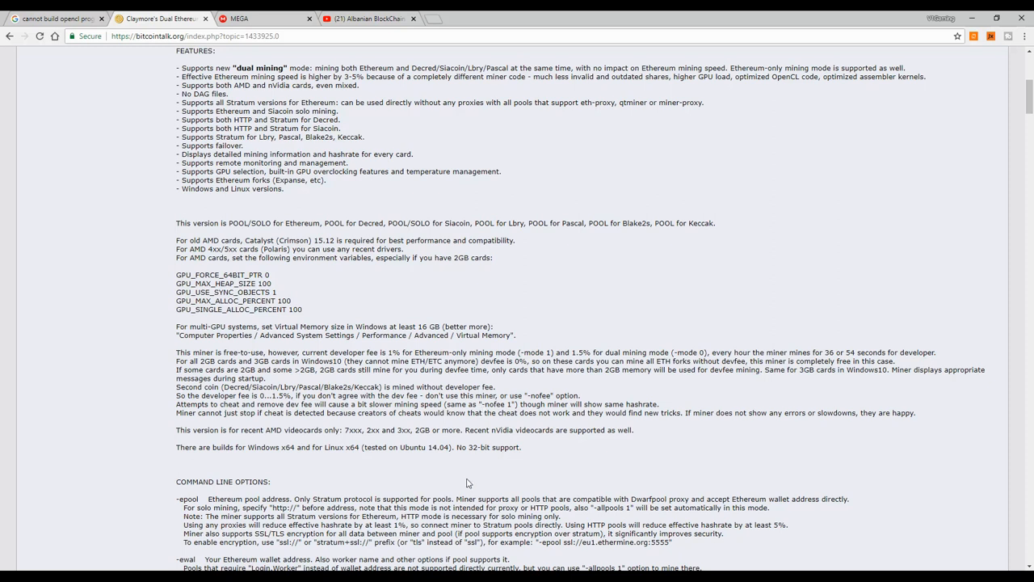
{"action": "mouse_move", "coordinate": [475, 471]}
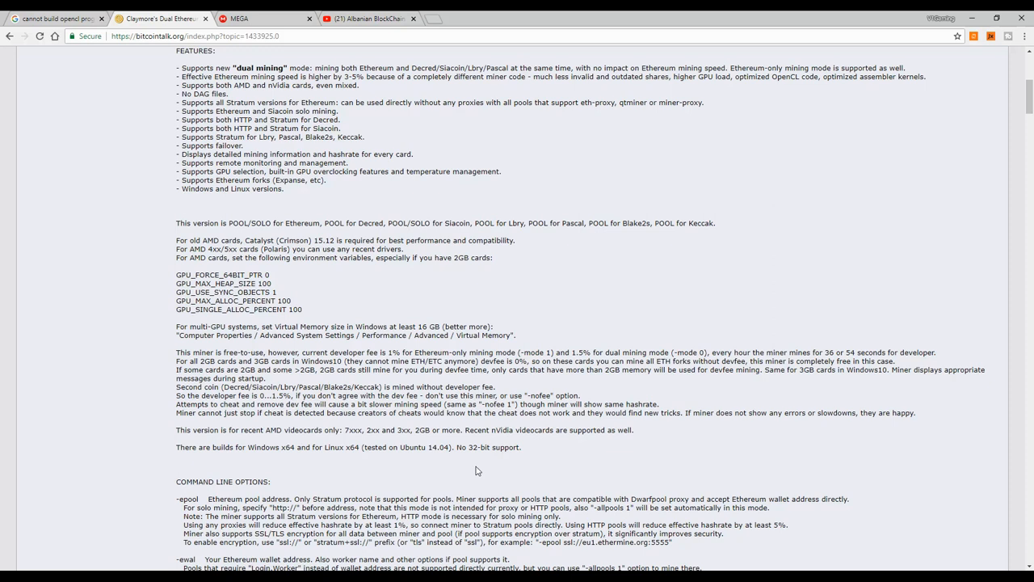
{"action": "mouse_move", "coordinate": [433, 465]}
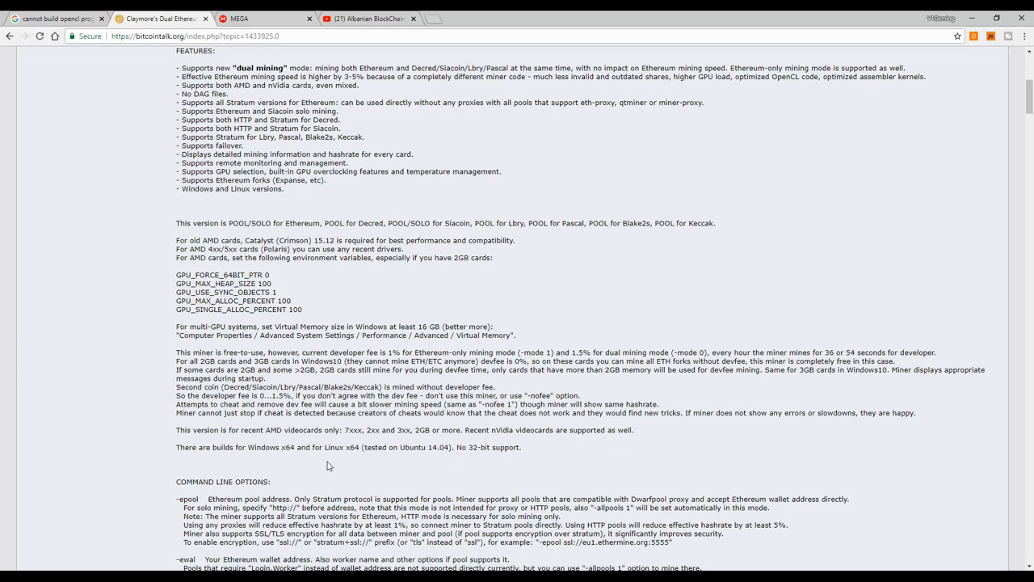
{"action": "mouse_move", "coordinate": [314, 464]}
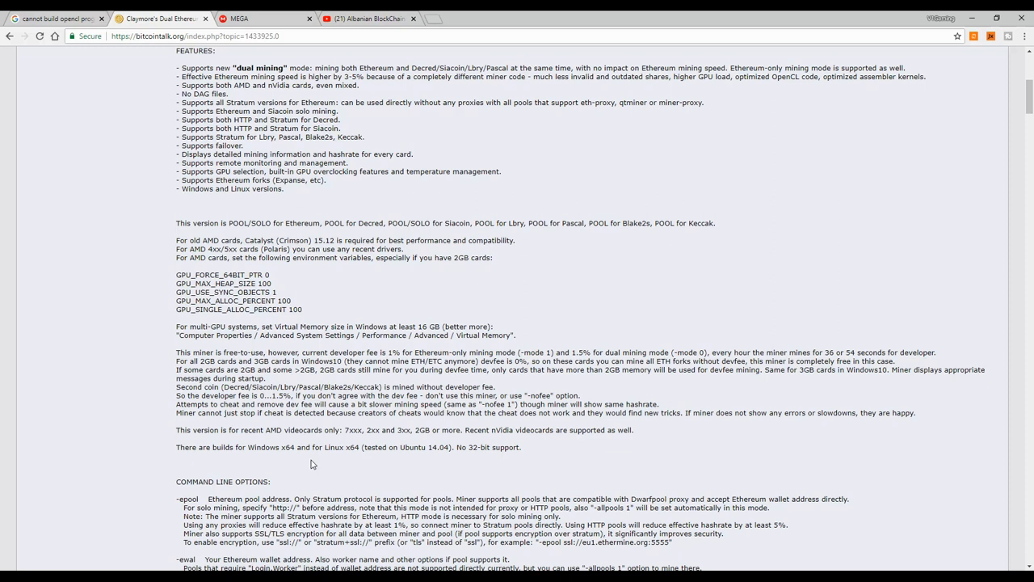
{"action": "mouse_move", "coordinate": [306, 382]}
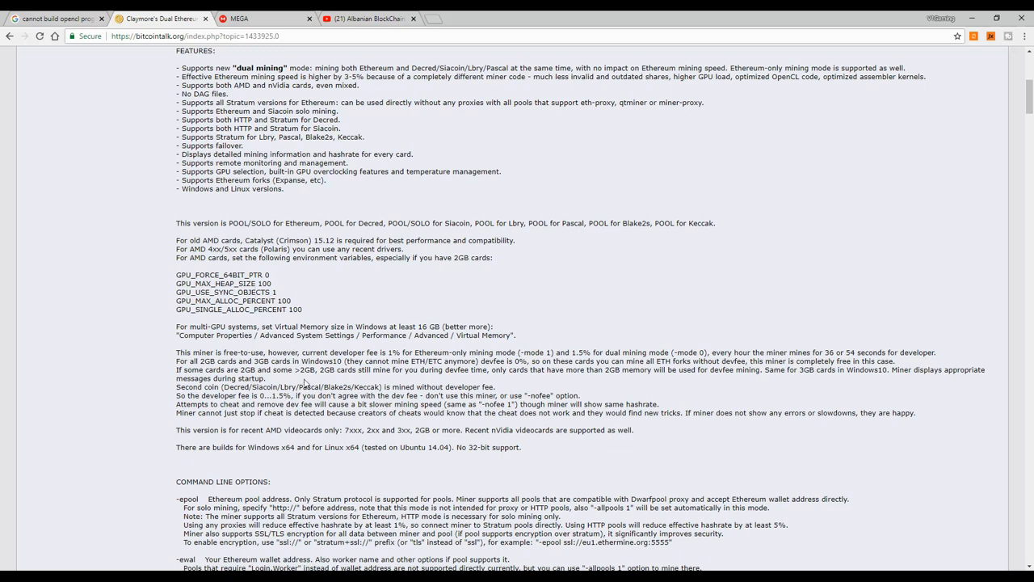
{"action": "mouse_move", "coordinate": [373, 467]}
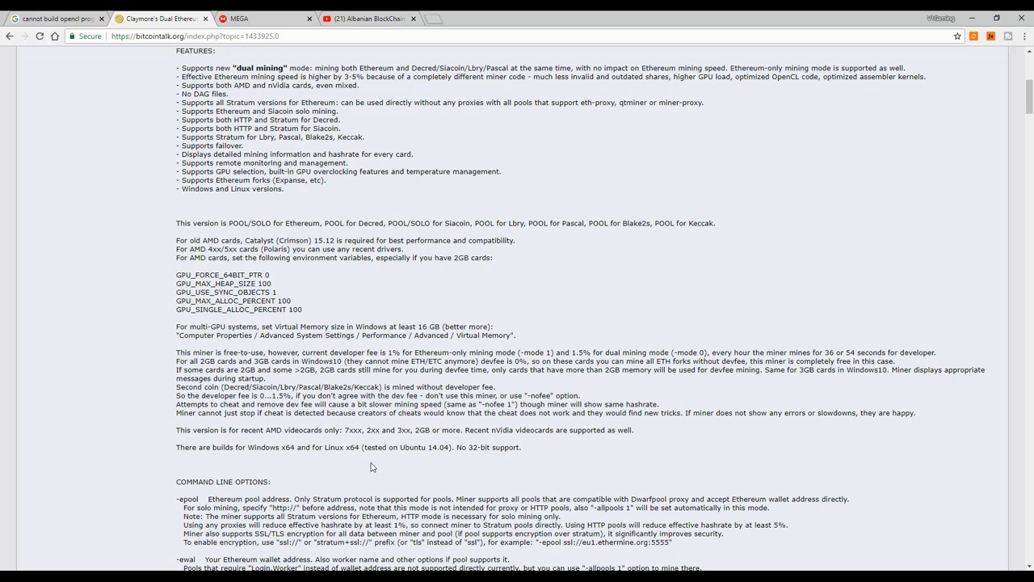
{"action": "mouse_move", "coordinate": [434, 463]}
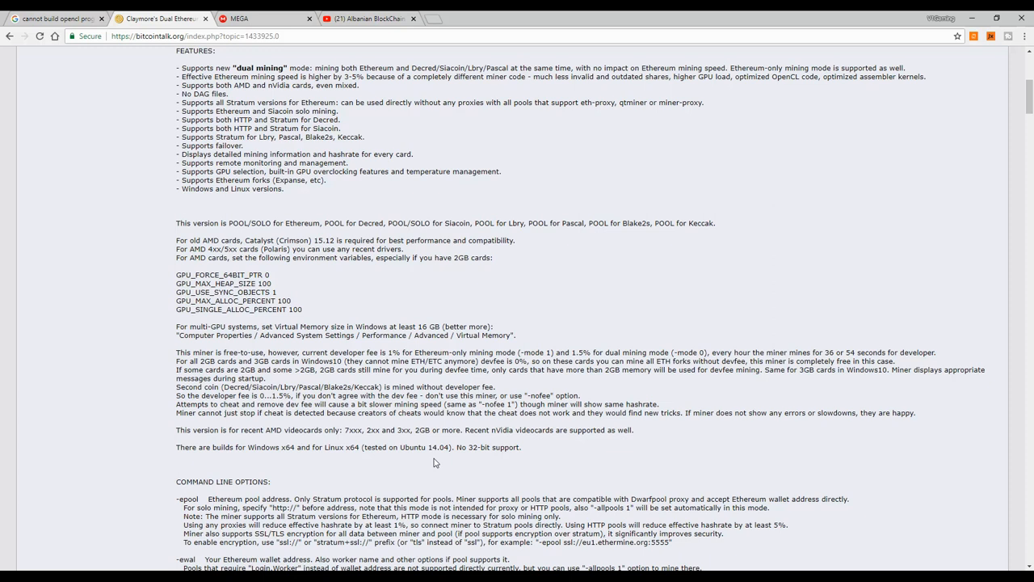
{"action": "mouse_move", "coordinate": [441, 469]}
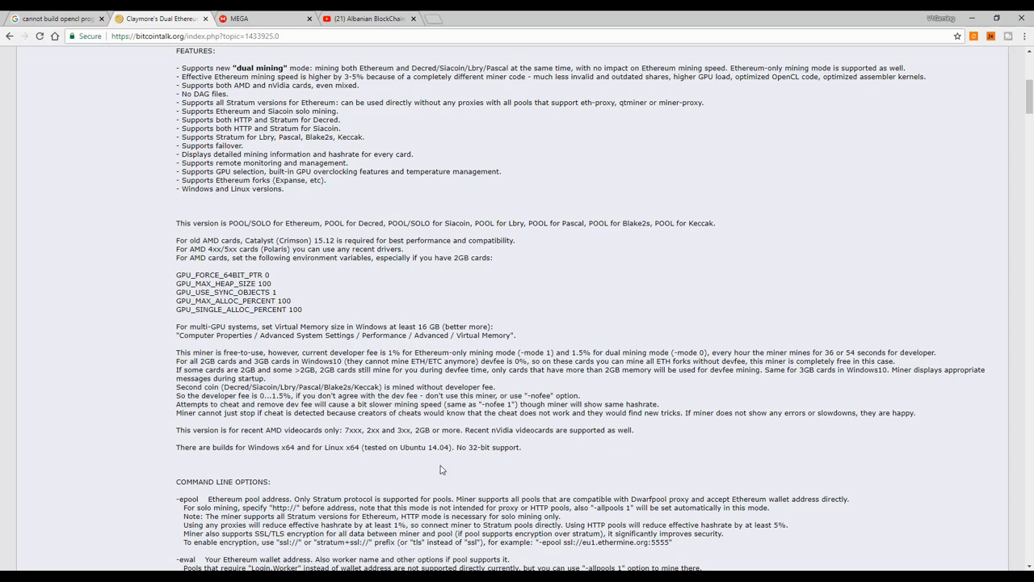
{"action": "mouse_move", "coordinate": [453, 469]}
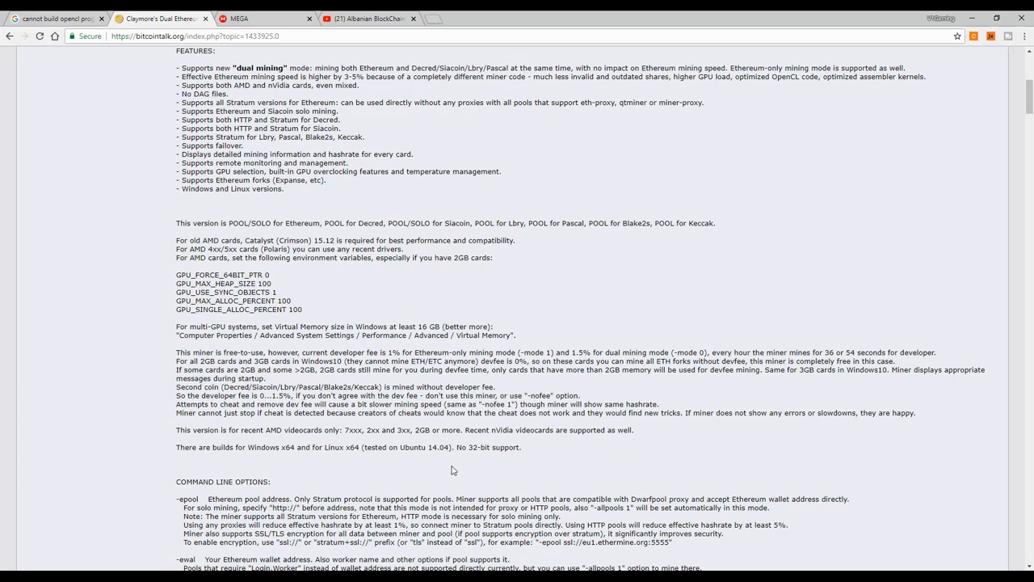